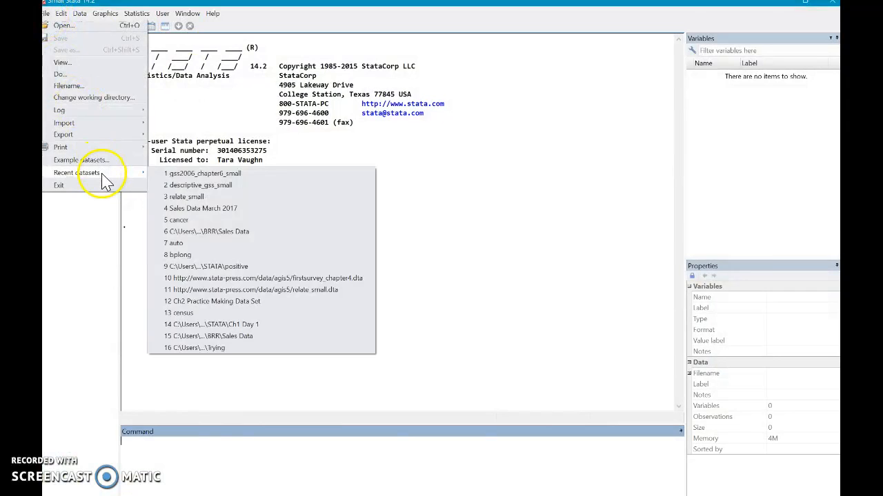
- Load the gss2006_chapter6_small dataset from the recent datasets list
{"action": "left_click", "coordinate": [205, 173]}
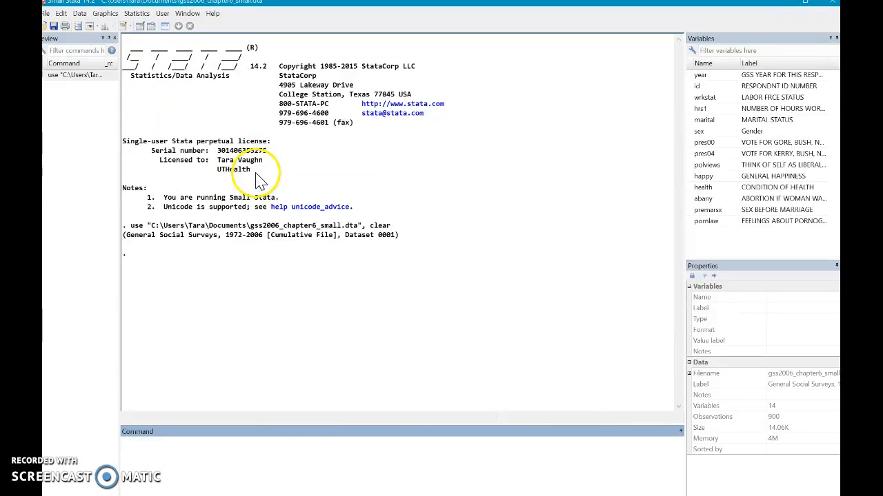
{"action": "mouse_move", "coordinate": [337, 457]}
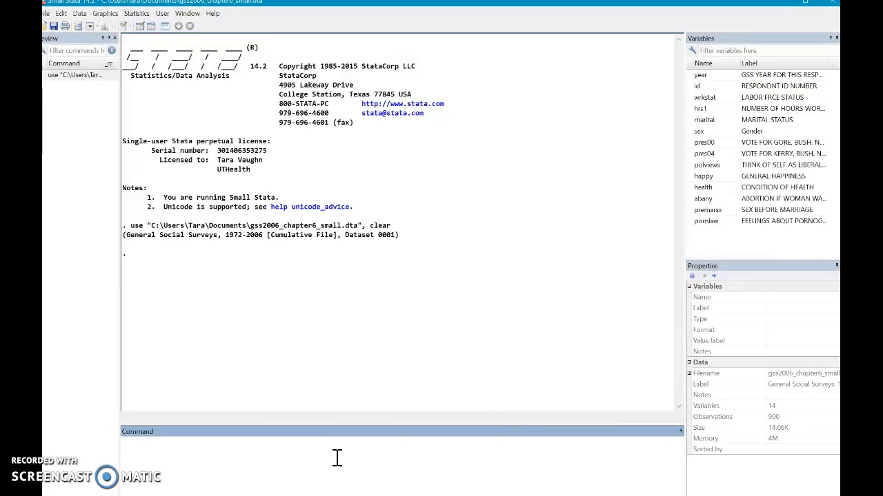
- Run 'histogram hrs1' to plot hours worked last week
{"action": "type", "text": "histogram"}
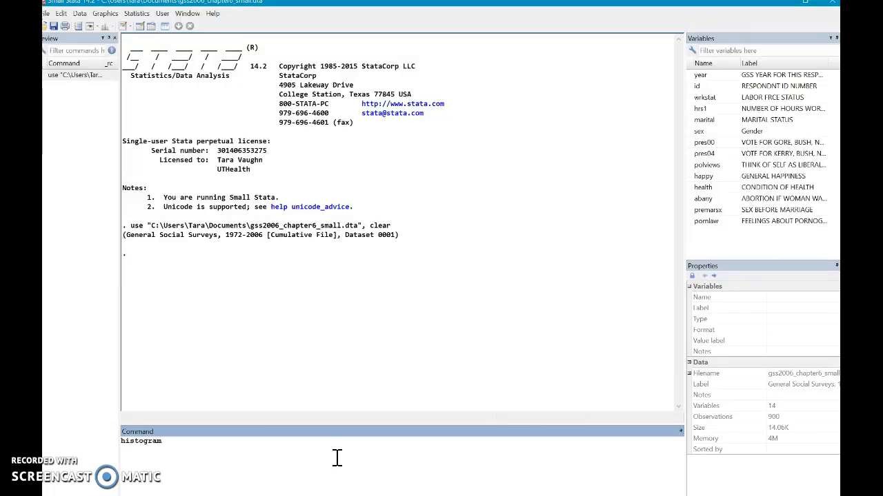
{"action": "left_click", "coordinate": [162, 441]}
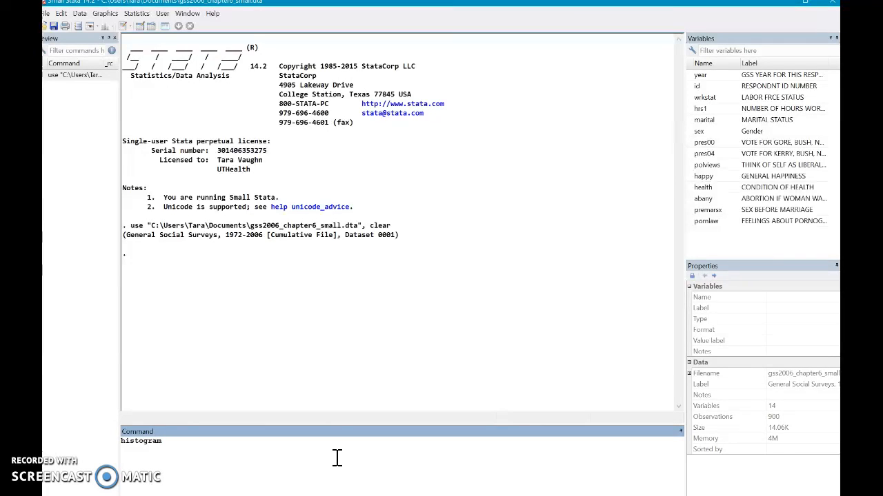
{"action": "type", "text": "hrs1"}
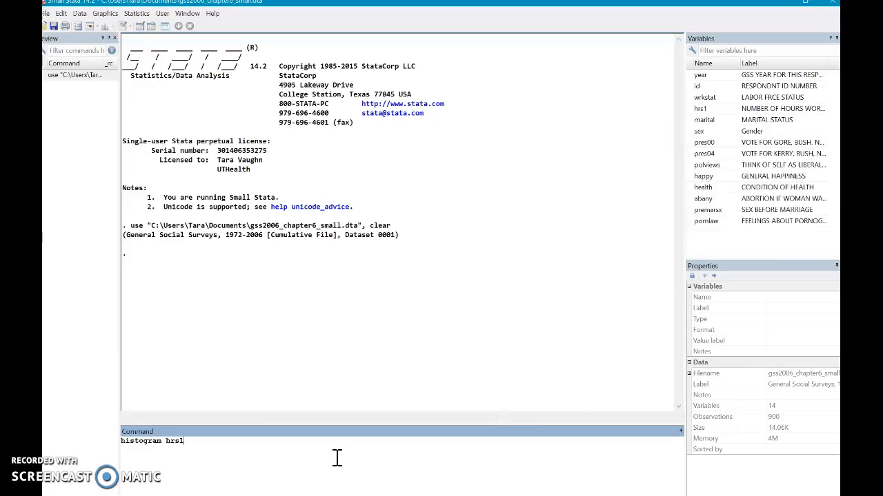
{"action": "key", "text": "Return"}
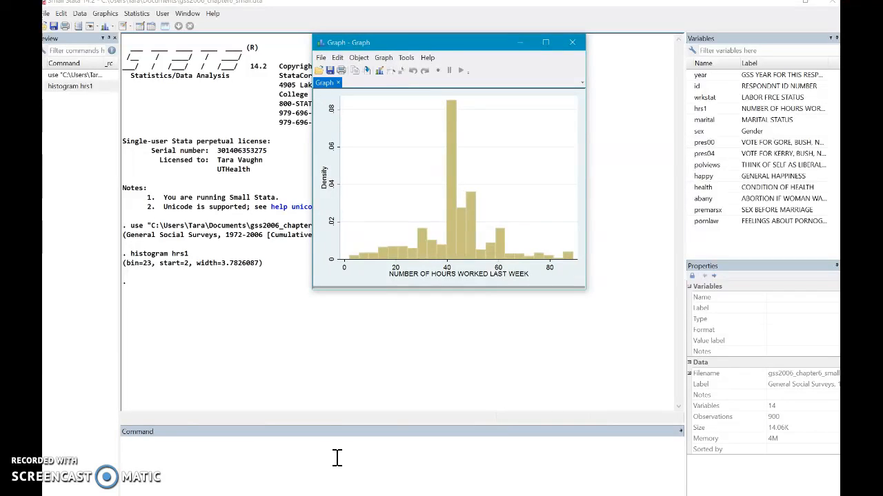
{"action": "mouse_move", "coordinate": [383, 166]}
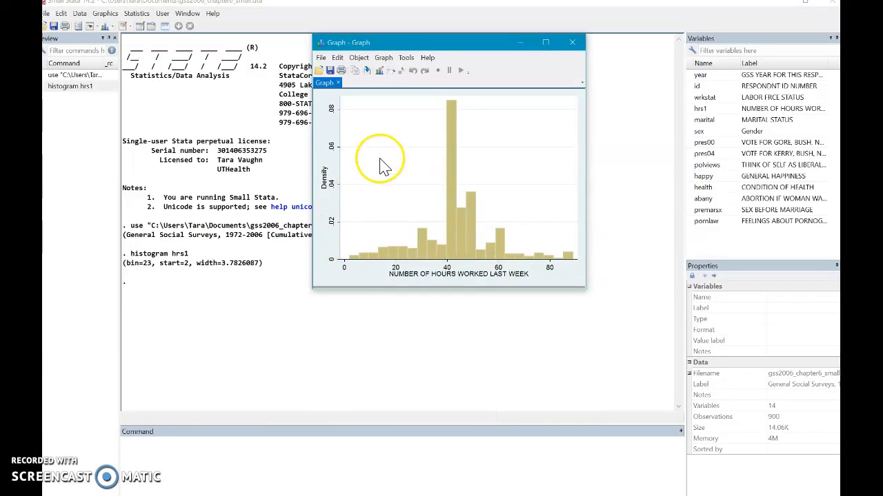
{"action": "mouse_move", "coordinate": [358, 169]}
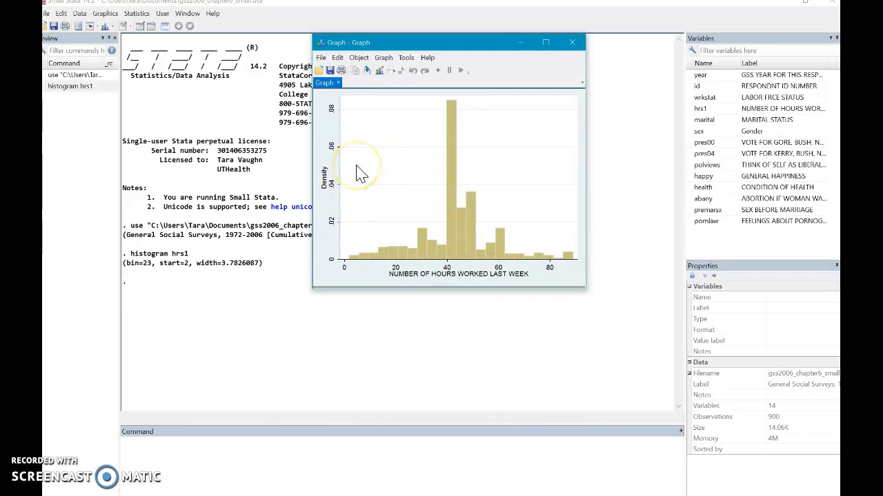
{"action": "mouse_move", "coordinate": [306, 184]}
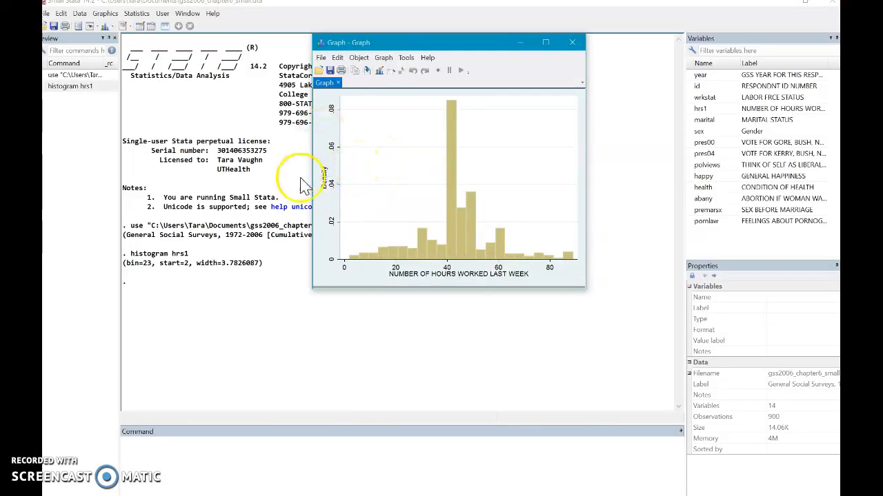
{"action": "mouse_move", "coordinate": [335, 180]}
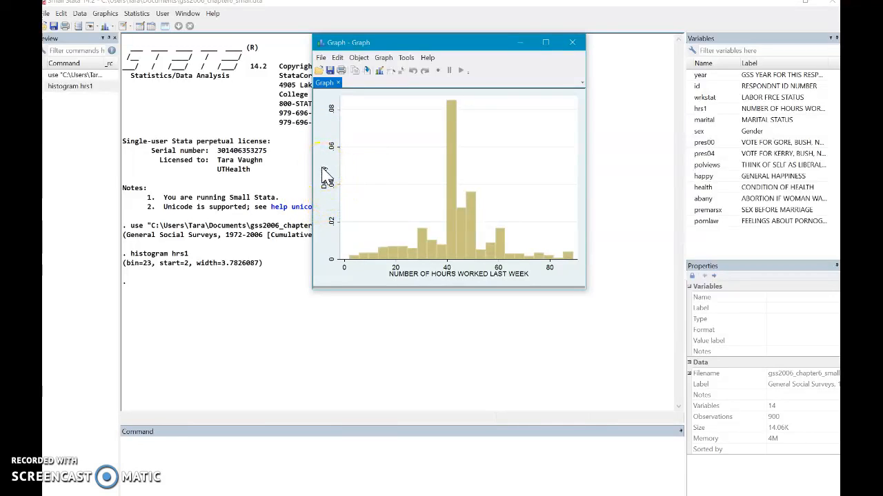
- Close the density graph and run 'histogram hrs1, percent'
{"action": "left_click", "coordinate": [571, 42]}
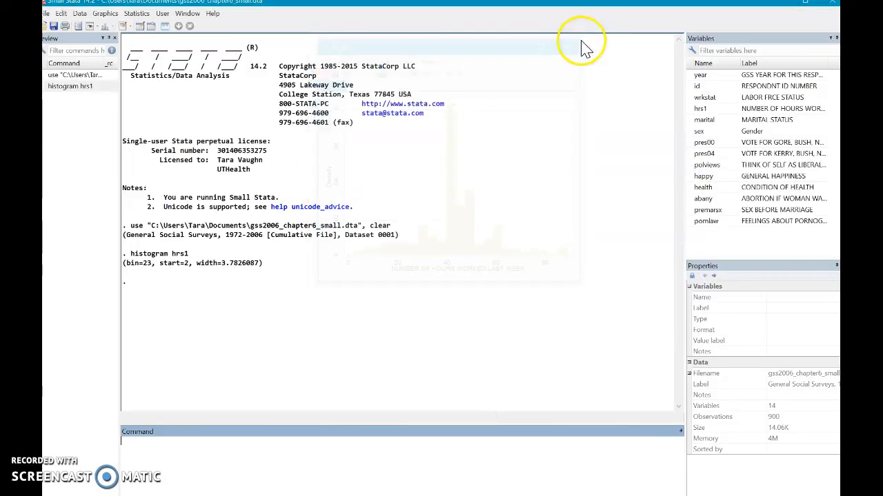
{"action": "type", "text": "histogram hrs1"}
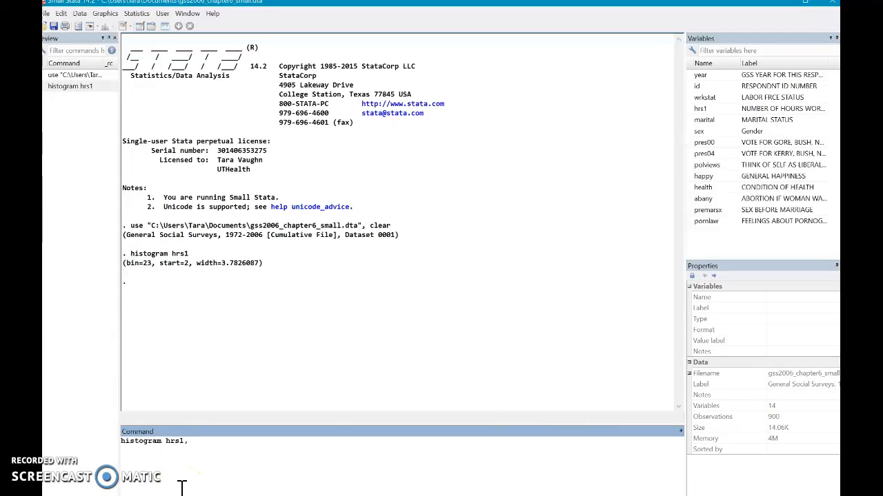
{"action": "type", "text": ","}
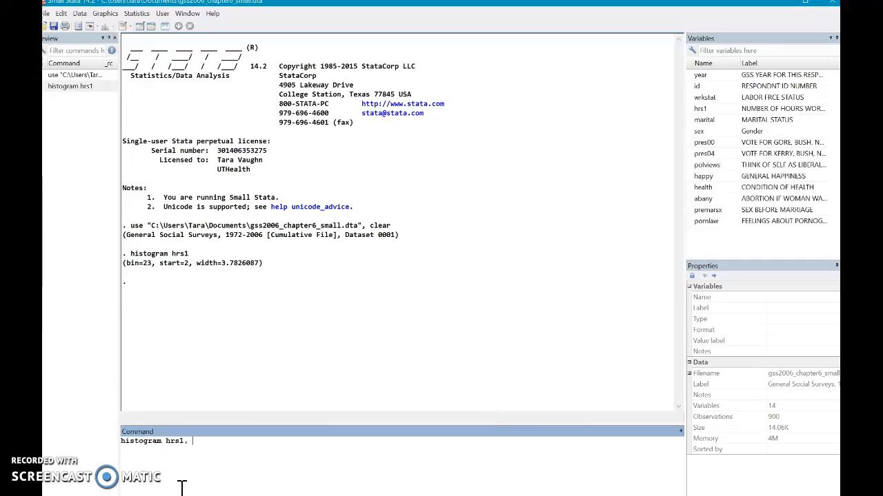
{"action": "type", "text": "percent"}
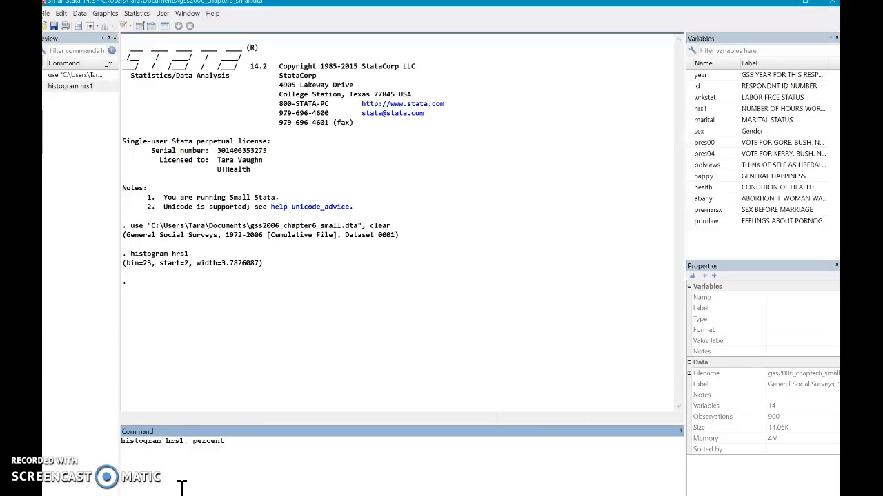
{"action": "key", "text": "Return"}
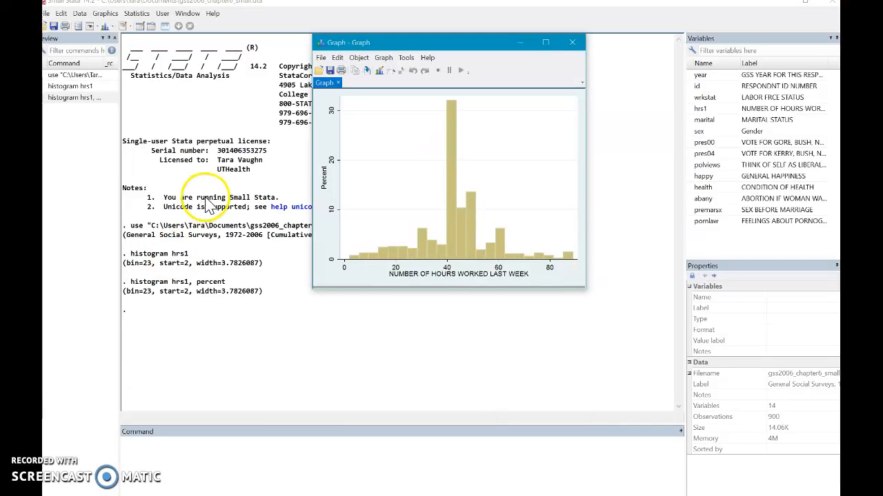
{"action": "mouse_move", "coordinate": [555, 258]}
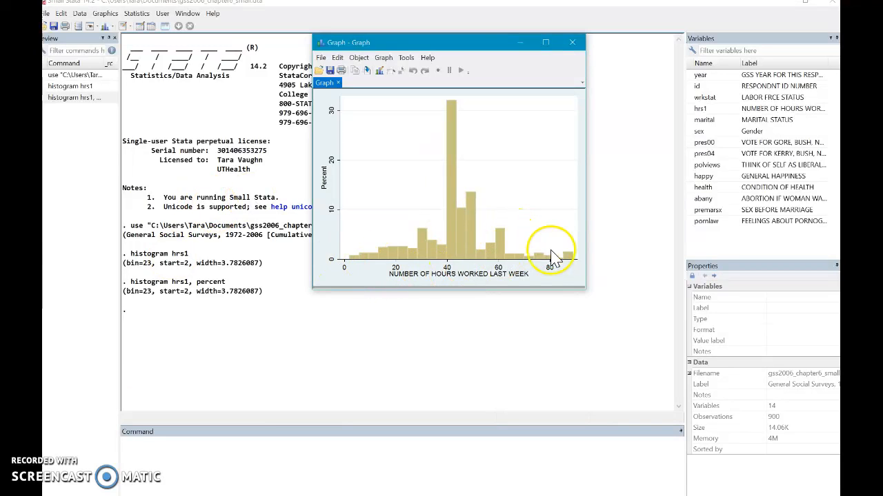
{"action": "mouse_move", "coordinate": [414, 249]}
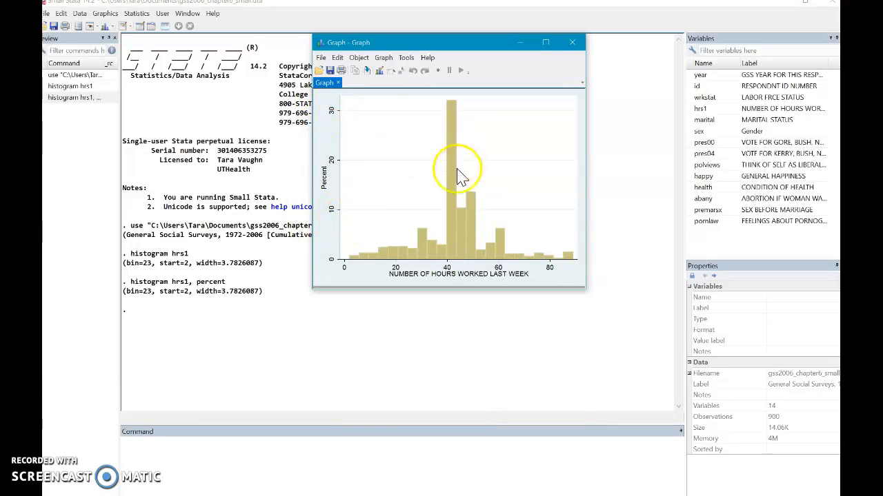
{"action": "mouse_move", "coordinate": [442, 164]}
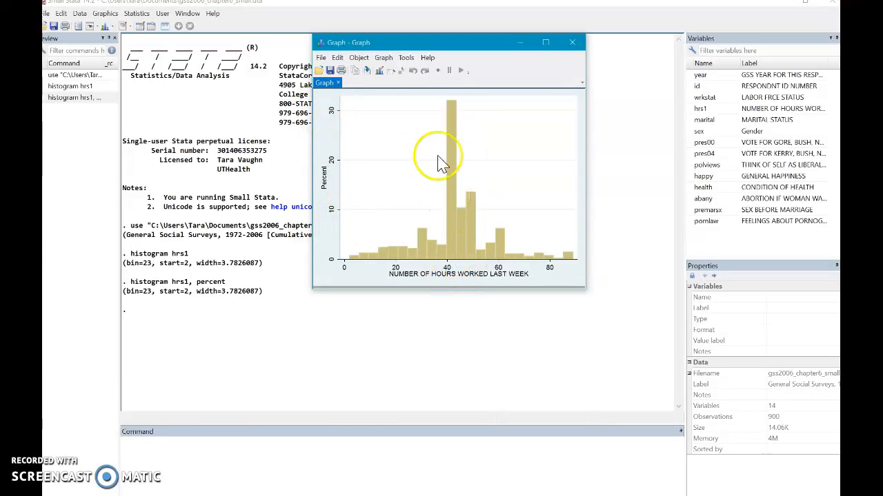
{"action": "mouse_move", "coordinate": [362, 113]}
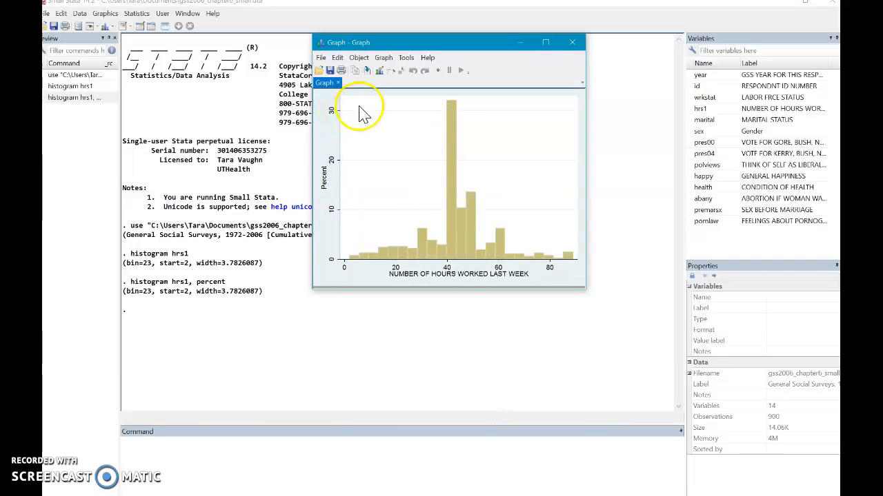
{"action": "mouse_move", "coordinate": [655, 39]}
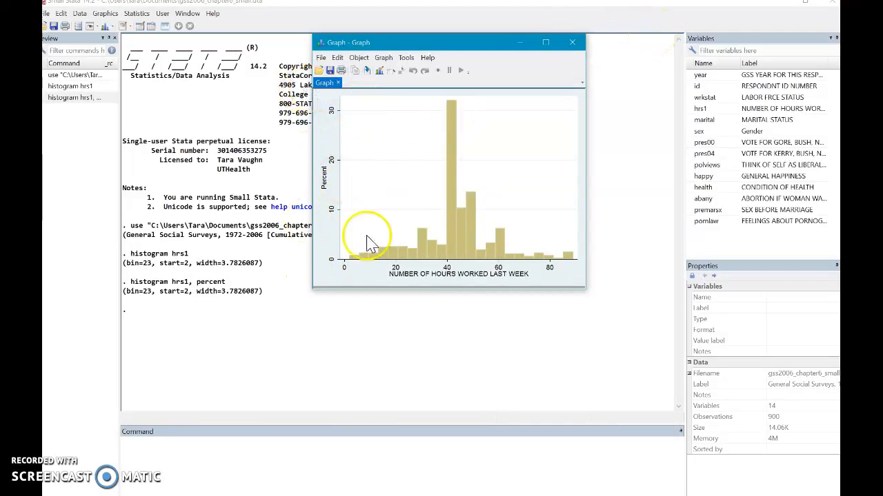
{"action": "mouse_move", "coordinate": [362, 255]}
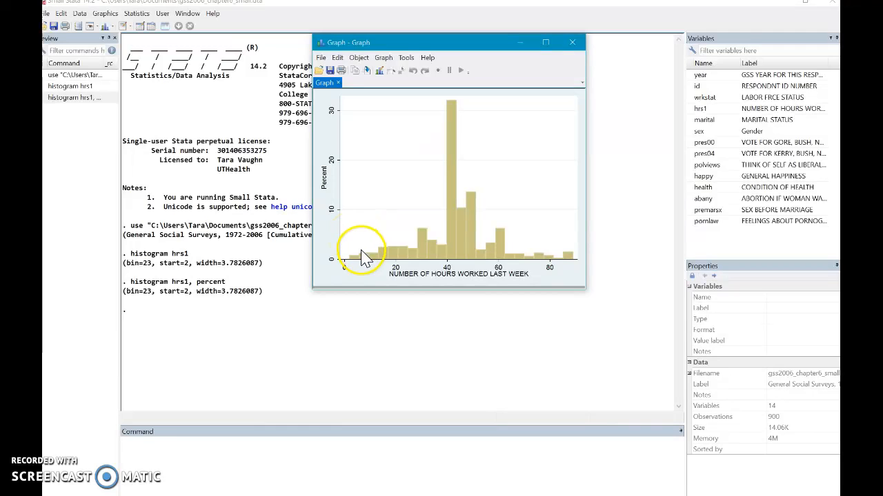
{"action": "mouse_move", "coordinate": [355, 265]}
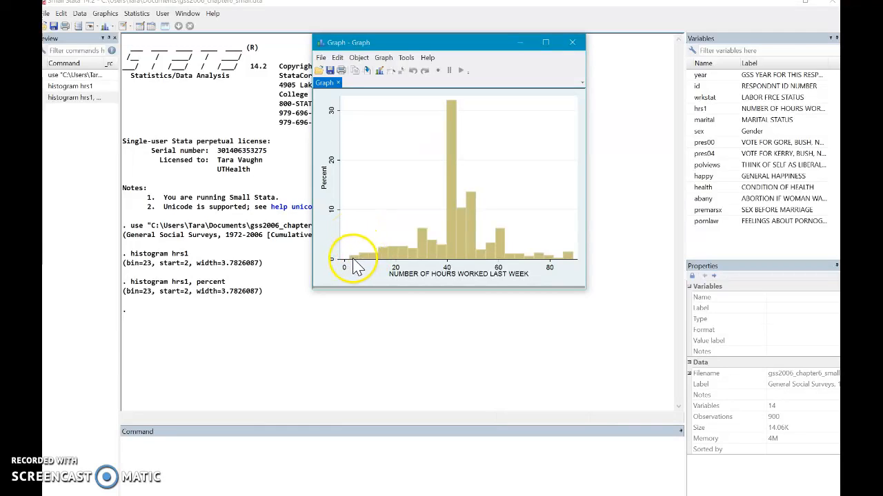
{"action": "mouse_move", "coordinate": [386, 265]}
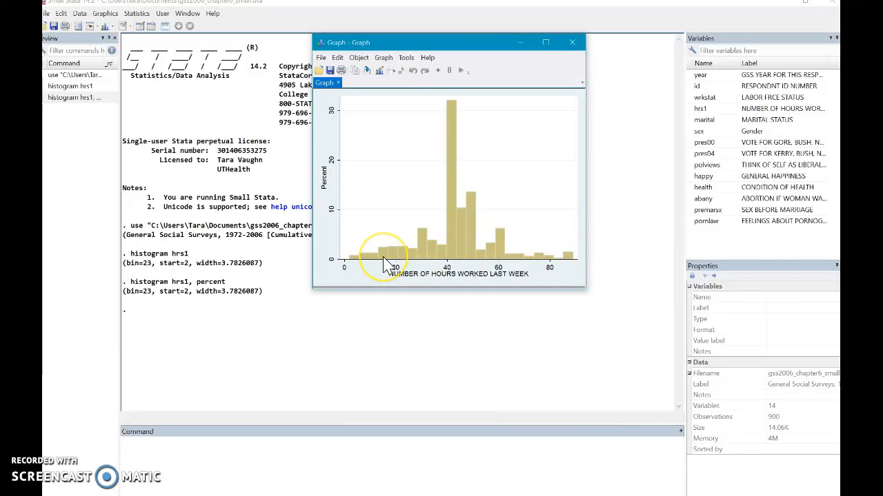
{"action": "mouse_move", "coordinate": [386, 266]}
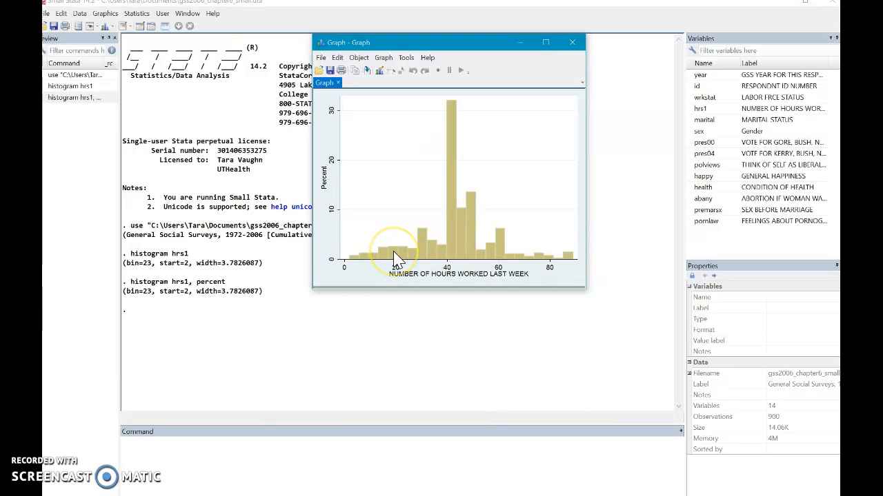
{"action": "mouse_move", "coordinate": [394, 259]}
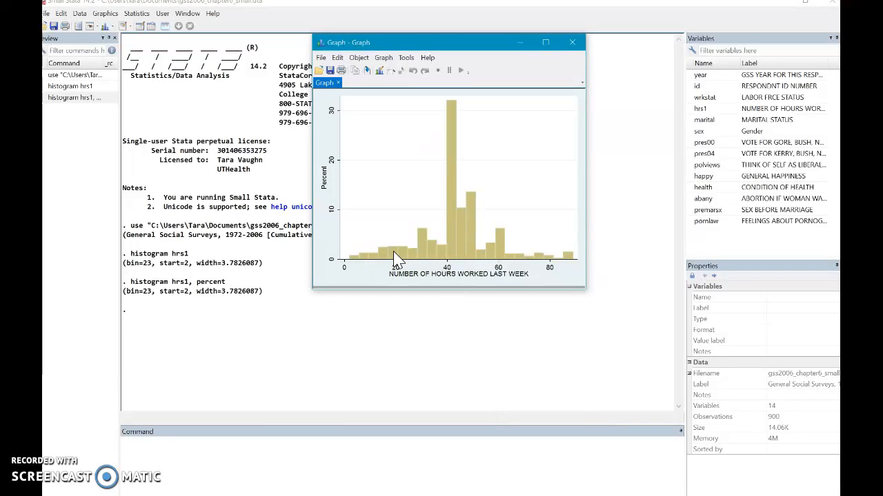
- Close the percent graph and enter 'histogram hrs1, percent width(5)'
{"action": "left_click", "coordinate": [572, 42]}
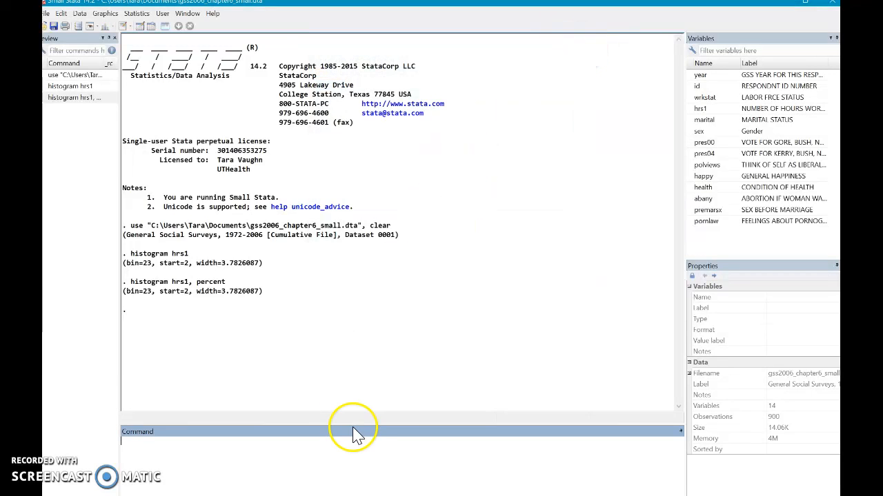
{"action": "type", "text": "histogram hr"}
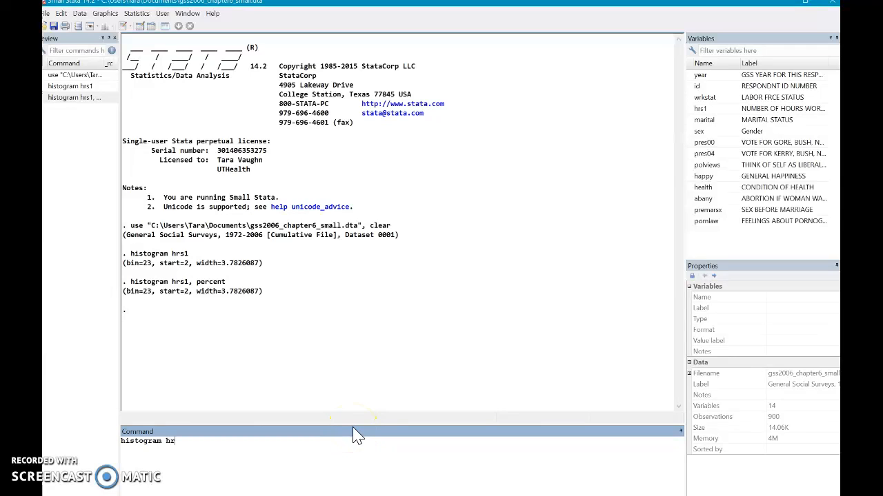
{"action": "type", "text": "s1, p"}
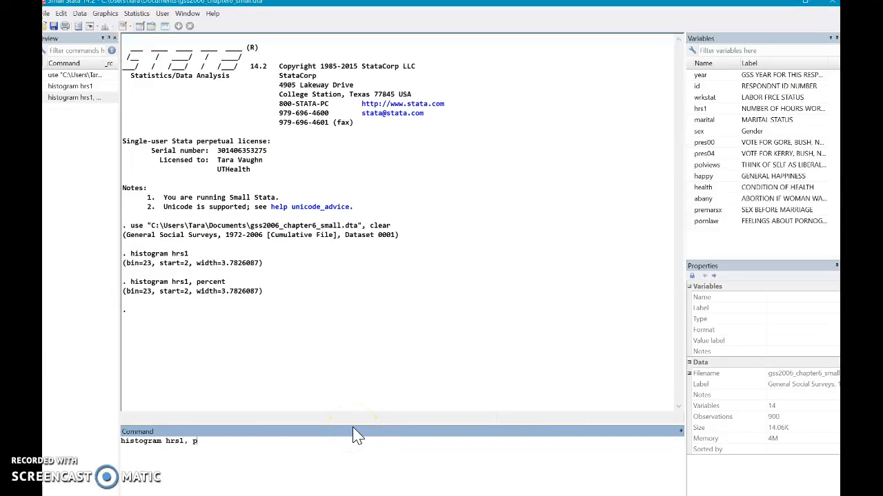
{"action": "type", "text": "ercent"}
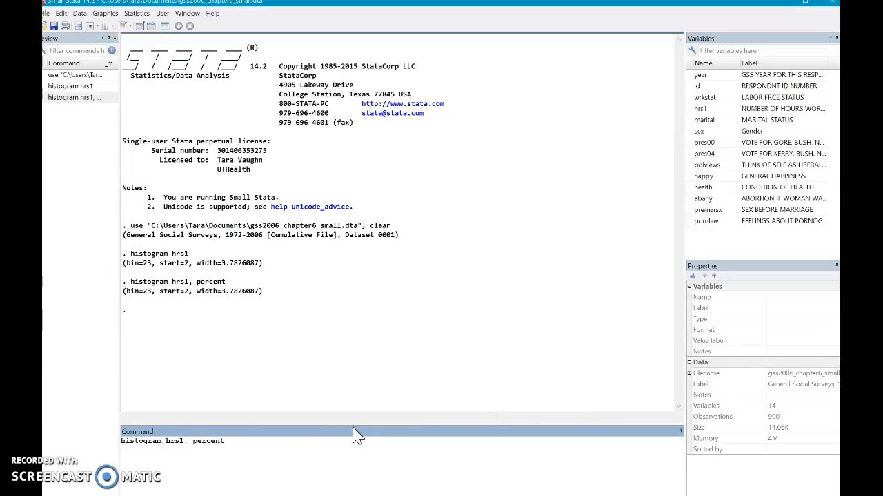
{"action": "type", "text": "width"}
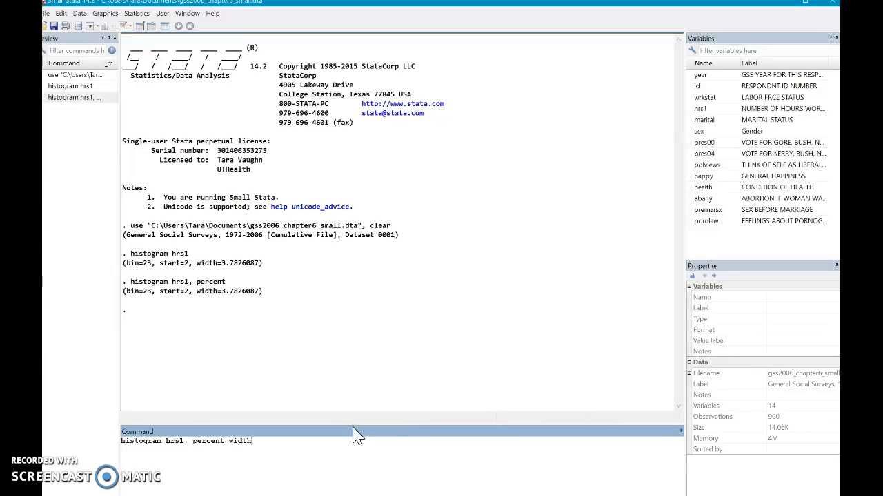
{"action": "type", "text": "(5)"}
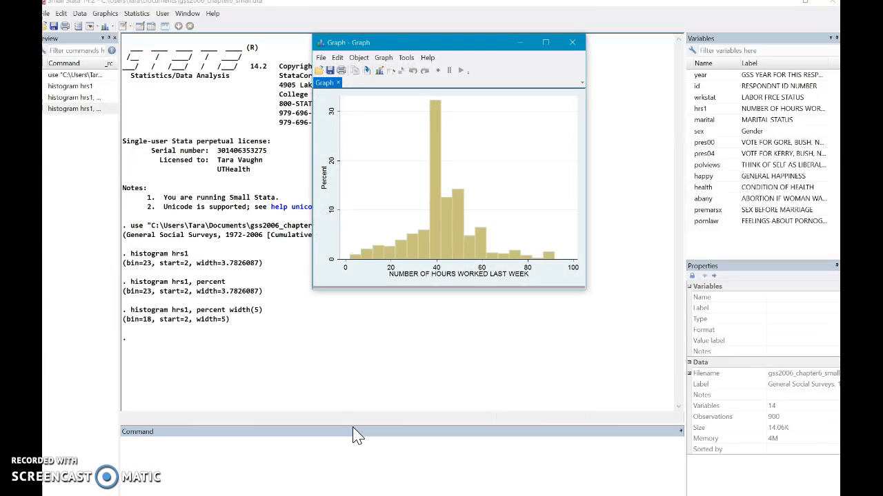
{"action": "mouse_move", "coordinate": [208, 437]}
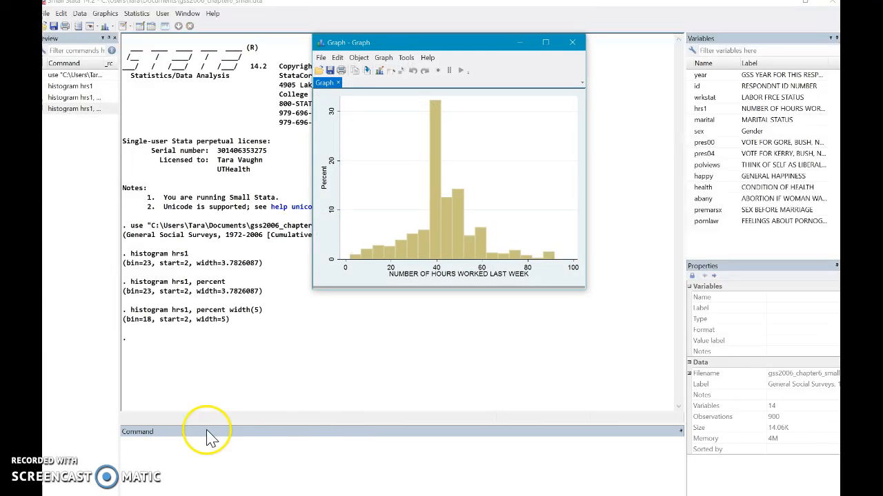
{"action": "mouse_move", "coordinate": [376, 261]}
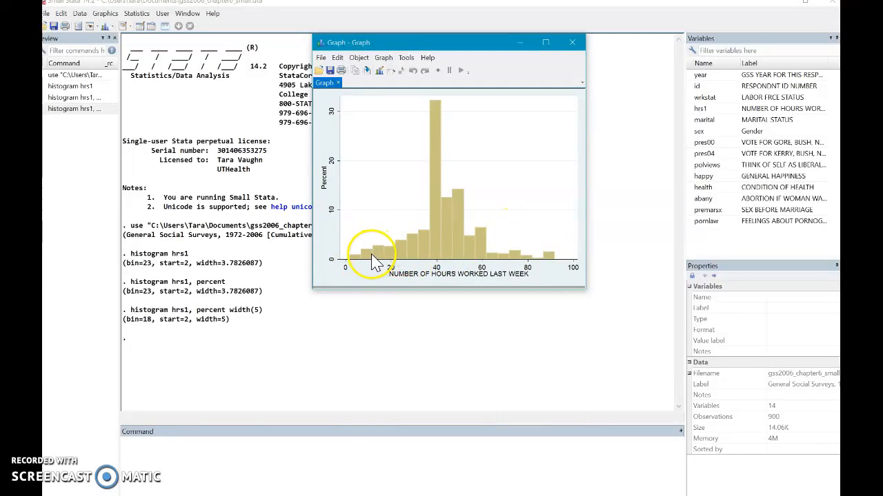
{"action": "mouse_move", "coordinate": [422, 258]}
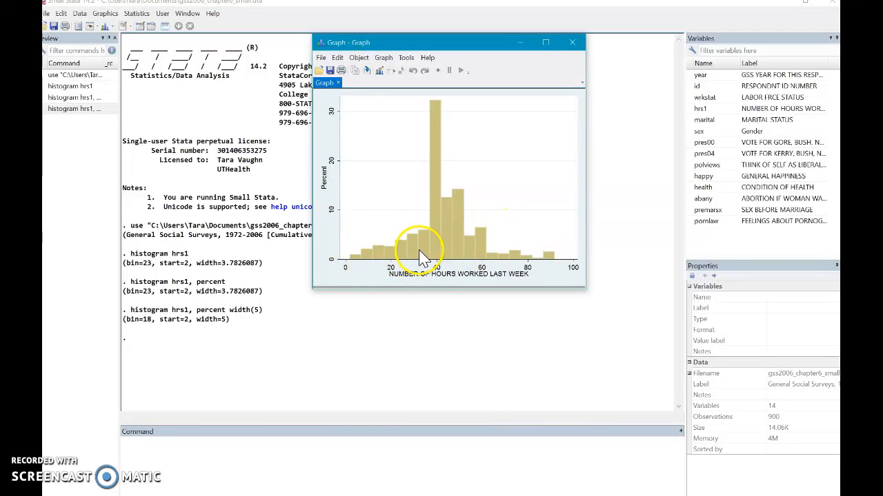
{"action": "mouse_move", "coordinate": [386, 268]}
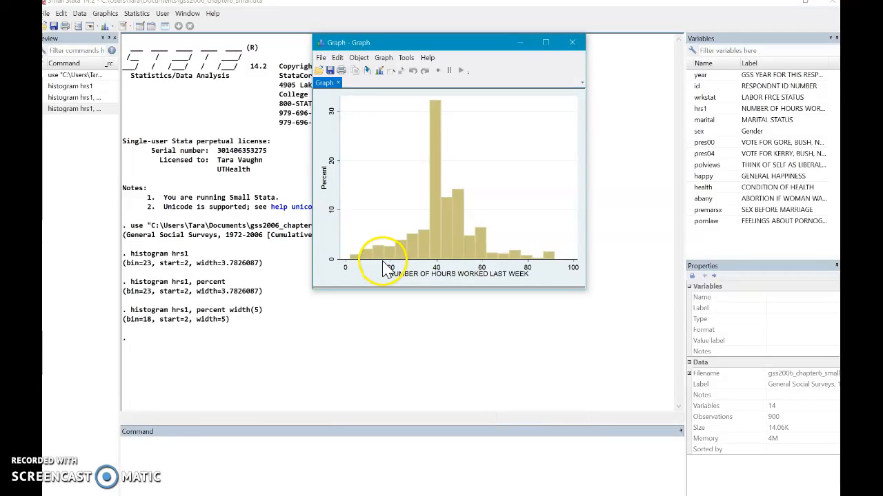
{"action": "mouse_move", "coordinate": [389, 268]}
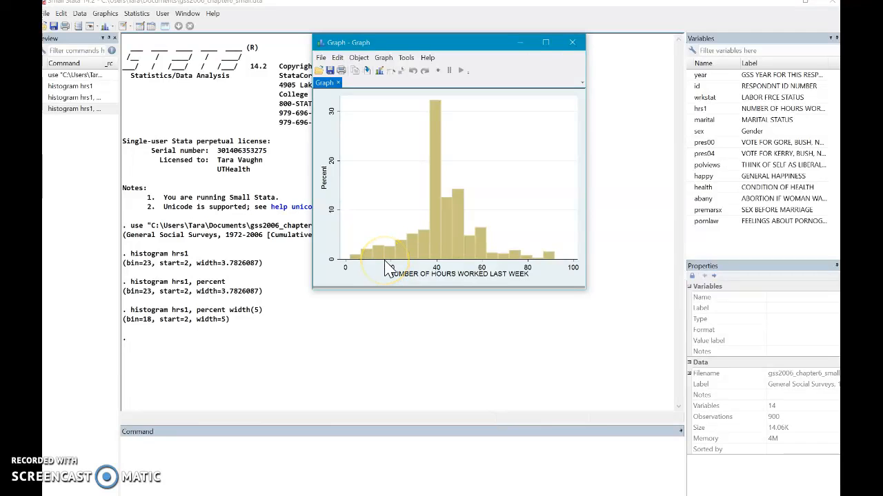
{"action": "mouse_move", "coordinate": [393, 269]}
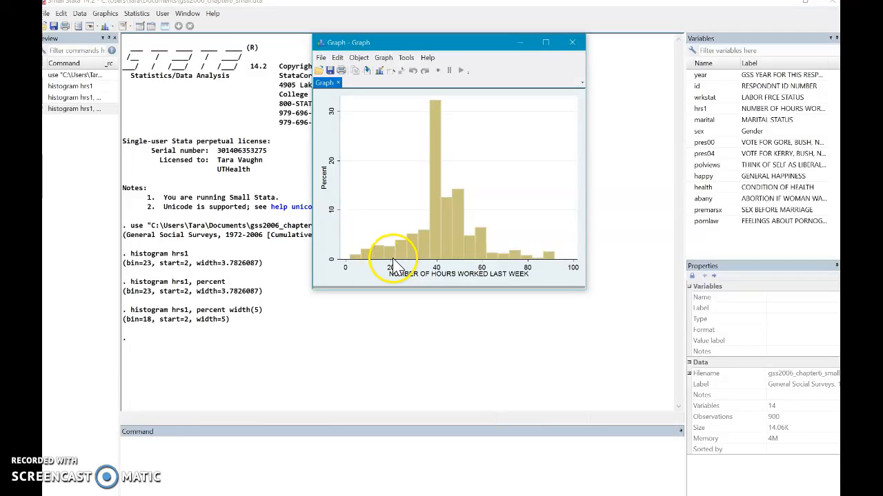
{"action": "mouse_move", "coordinate": [386, 268]}
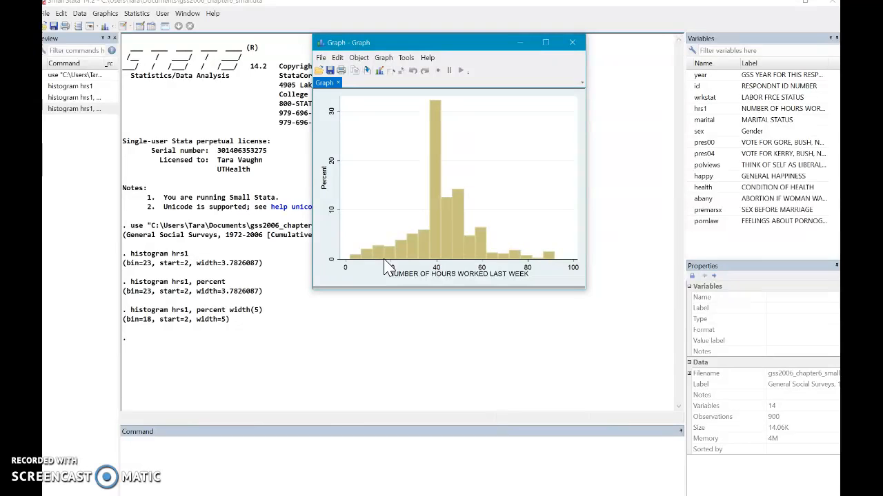
{"action": "mouse_move", "coordinate": [355, 211]}
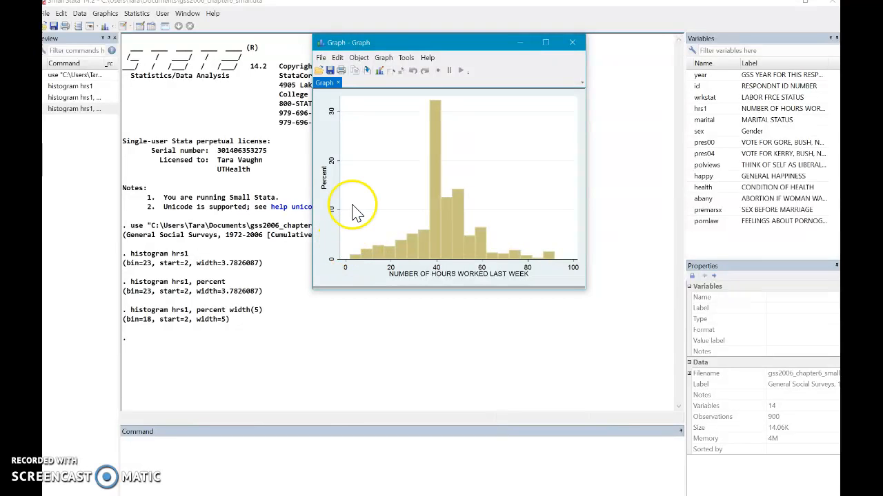
{"action": "mouse_move", "coordinate": [355, 266]}
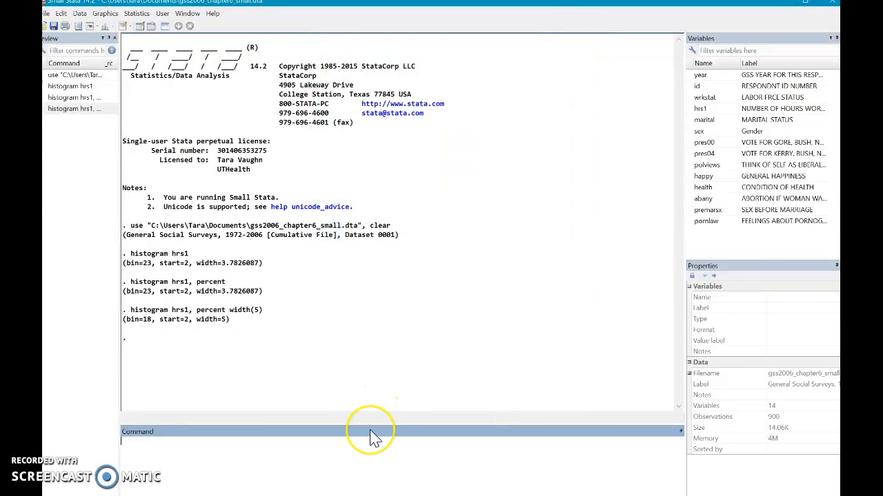
- Run 'histogram hrs1, percent width(5) start(0)' for 5-hour bins from zero
{"action": "type", "text": "histogr"}
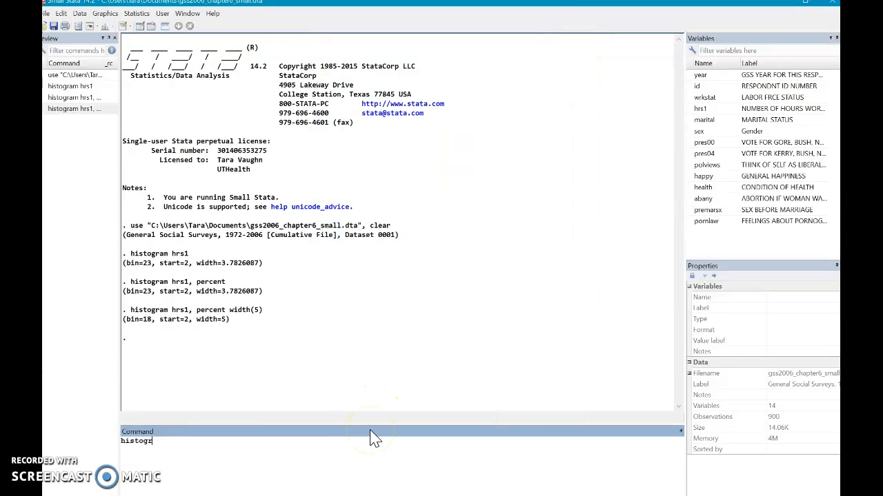
{"action": "type", "text": "histogram hrs1,"}
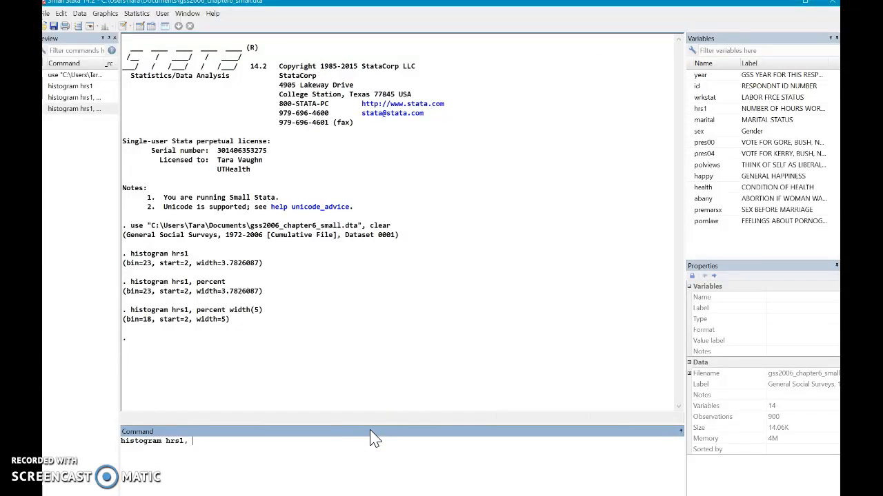
{"action": "type", "text": "per"}
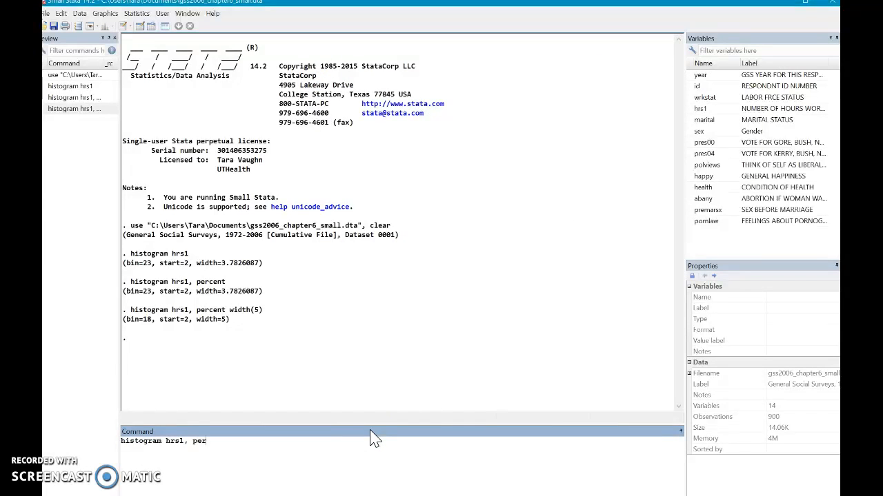
{"action": "type", "text": "cent width"}
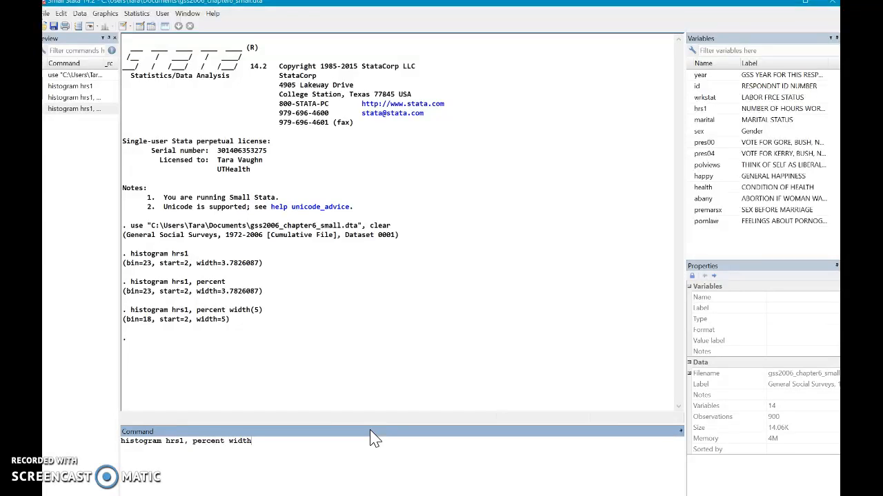
{"action": "type", "text": "(5)"}
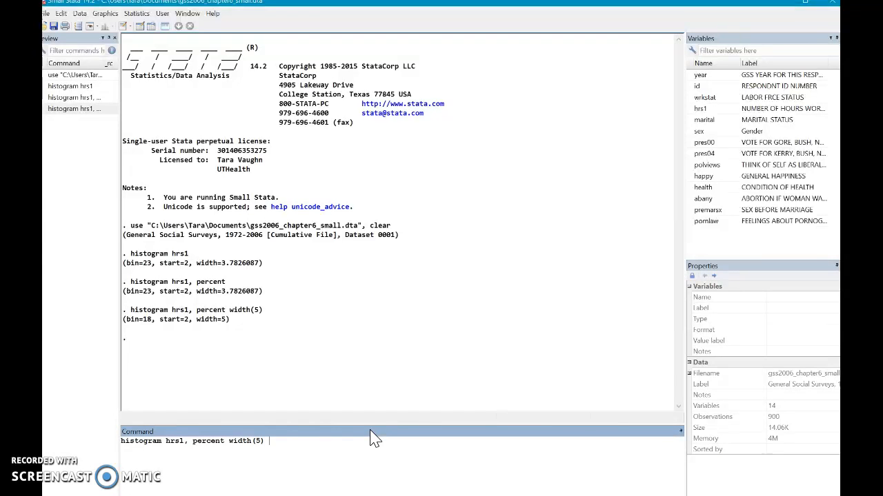
{"action": "type", "text": "start("}
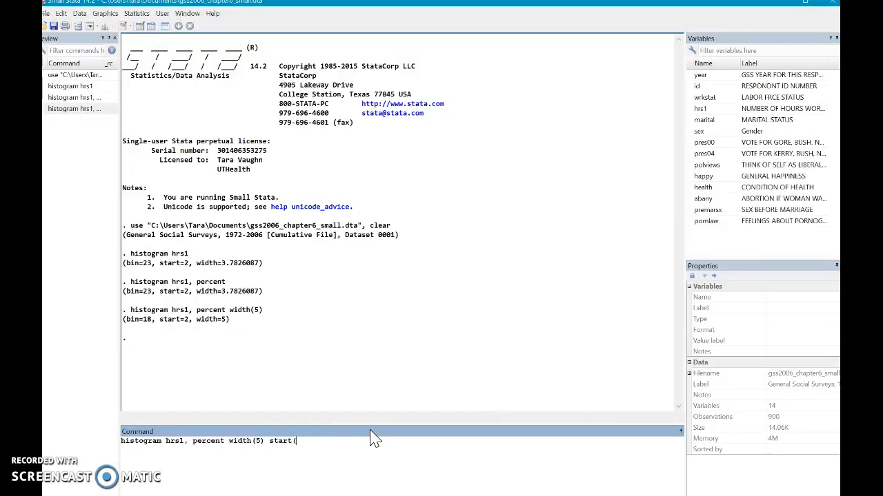
{"action": "type", "text": "0)"}
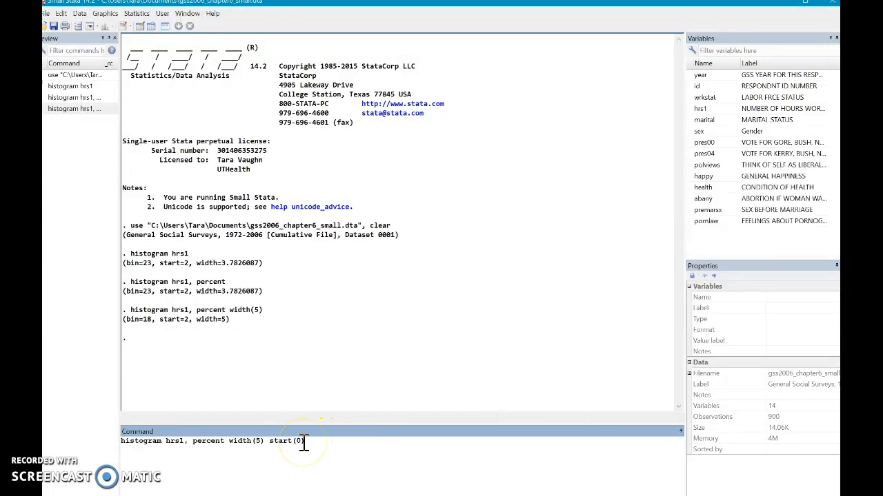
{"action": "key", "text": "Return"}
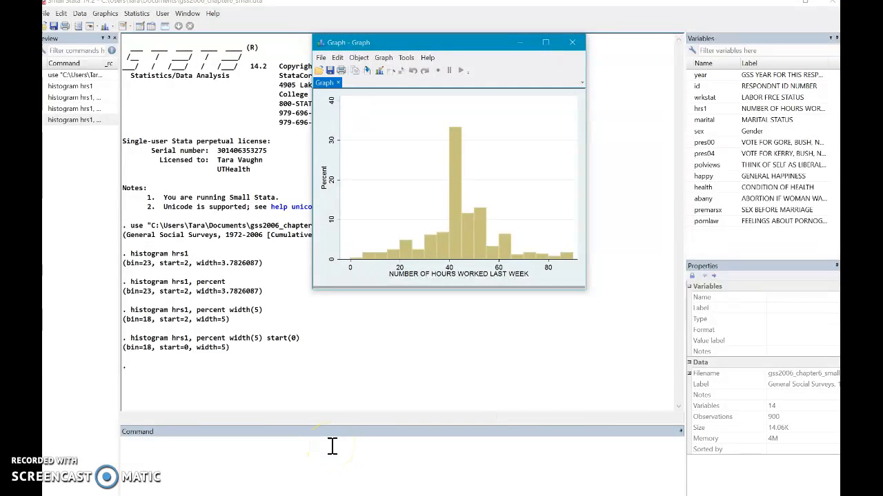
{"action": "mouse_move", "coordinate": [359, 265]}
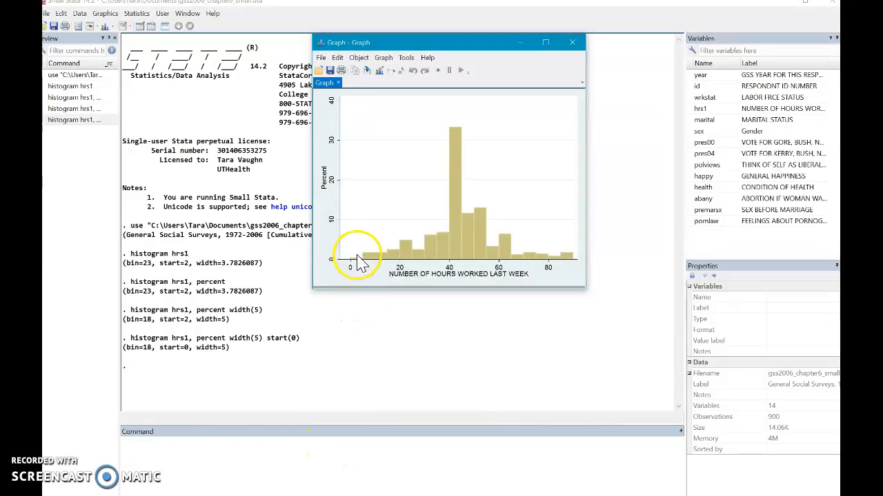
{"action": "mouse_move", "coordinate": [366, 269]}
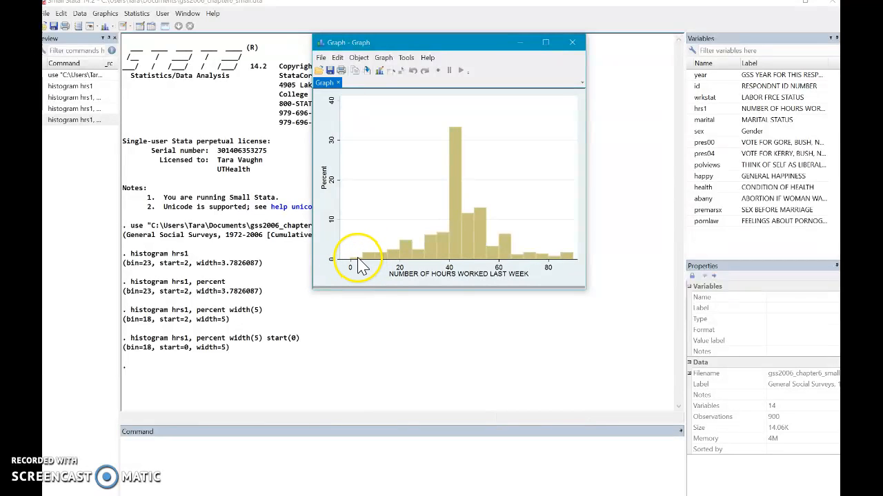
{"action": "mouse_move", "coordinate": [451, 268]}
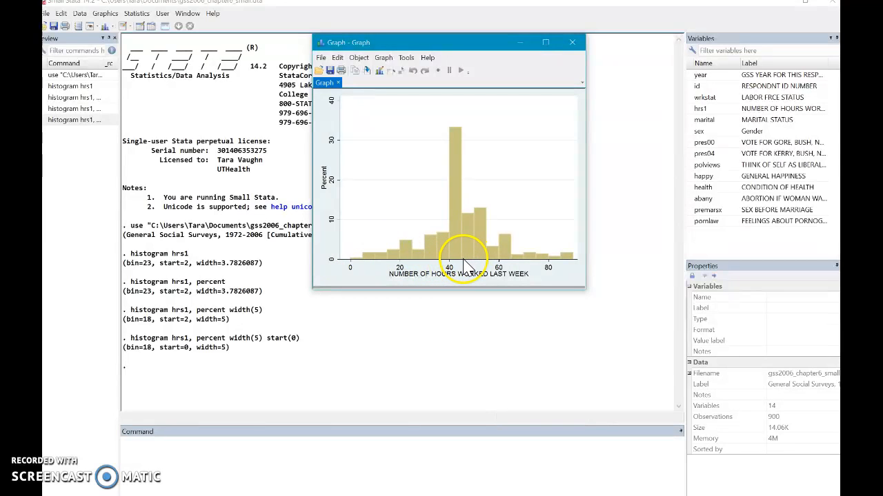
{"action": "mouse_move", "coordinate": [498, 266]}
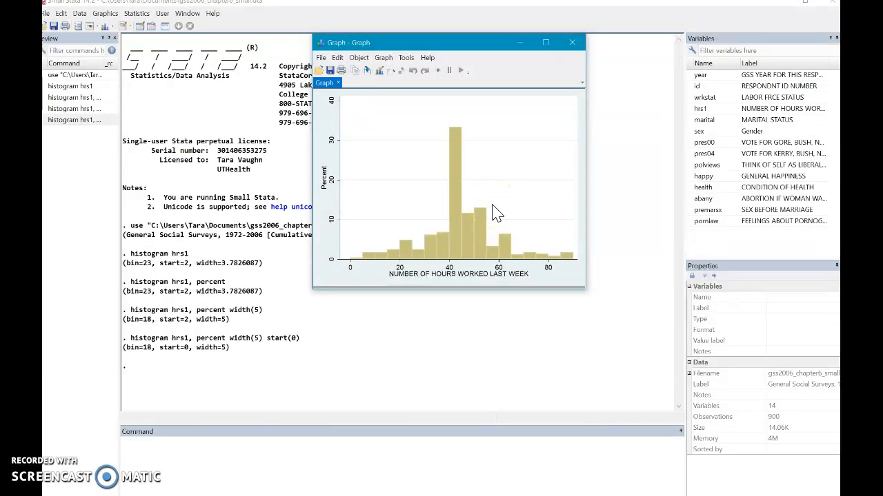
{"action": "mouse_move", "coordinate": [571, 42]}
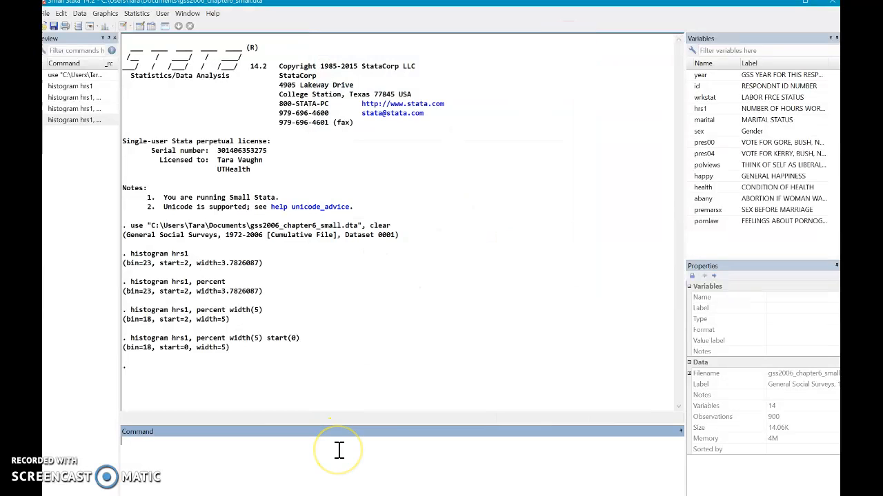
- Run 'histogram hrs1, percent width(5) start(0) by(sex)' for male and female panels
{"action": "type", "text": "histogram"}
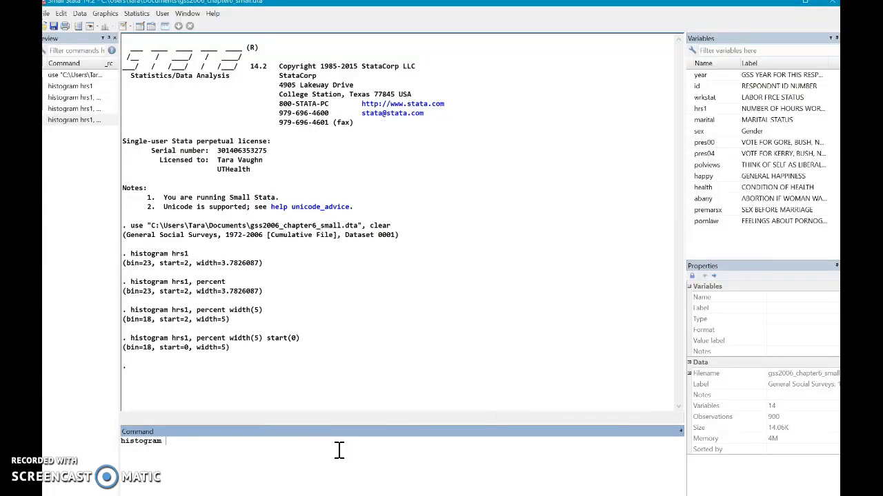
{"action": "type", "text": "hrs1,"}
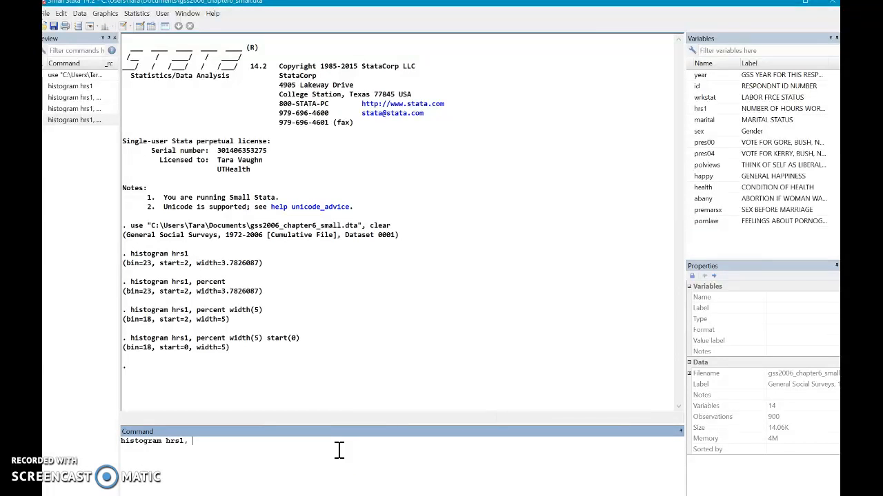
{"action": "type", "text": "percent width"}
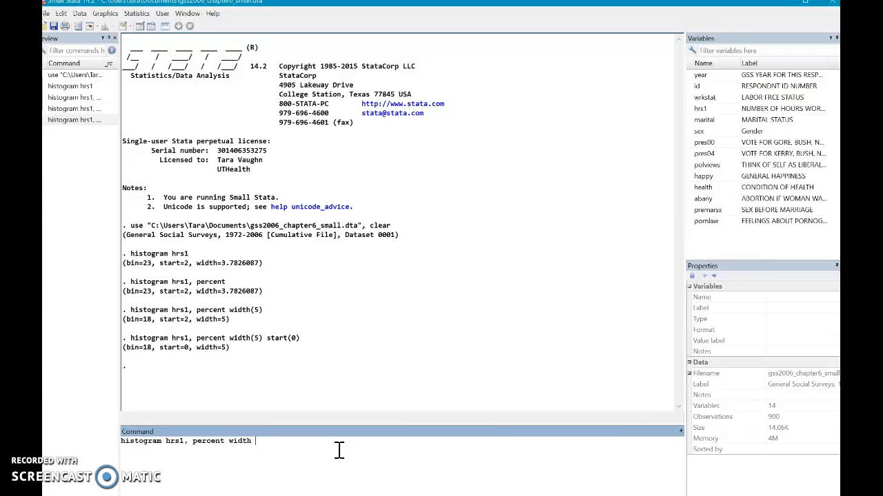
{"action": "type", "text": "(5) s"}
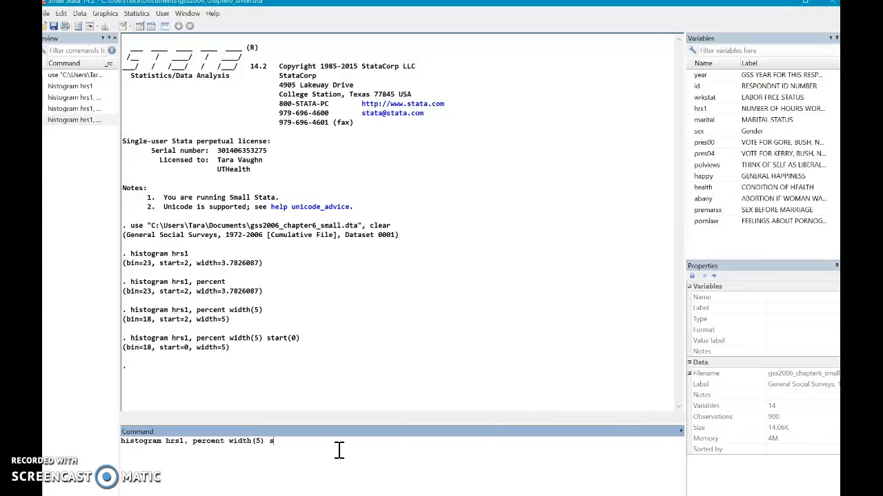
{"action": "type", "text": "tart(0)"}
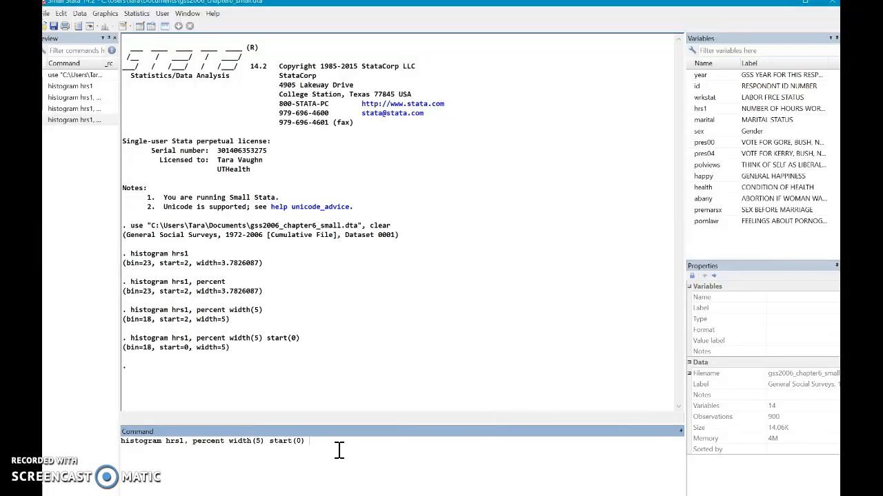
{"action": "type", "text": "by("}
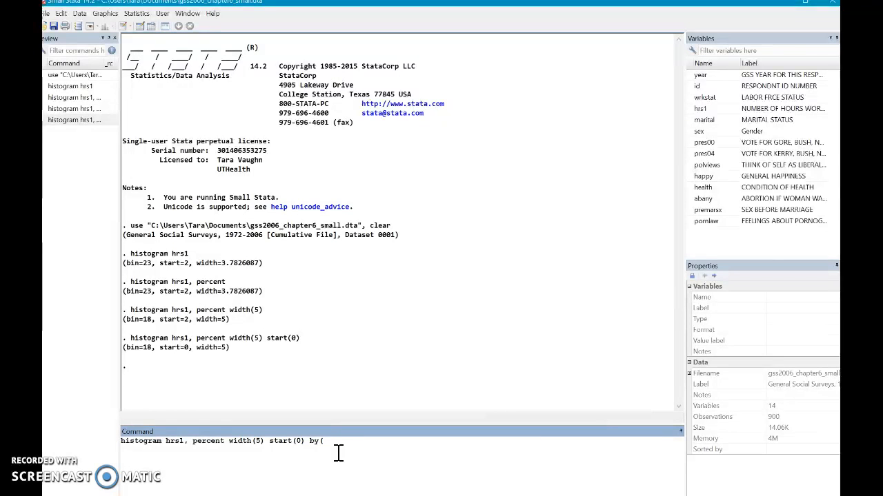
{"action": "type", "text": "sex)"}
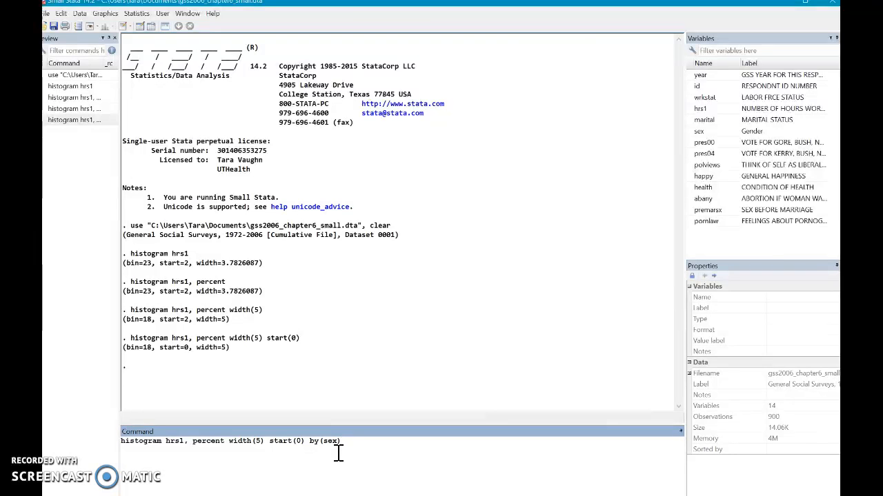
{"action": "key", "text": "Return"}
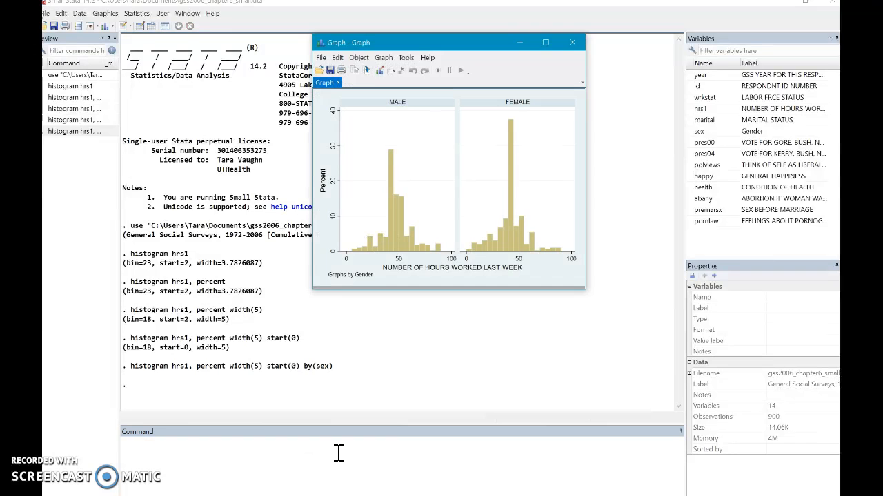
{"action": "left_click", "coordinate": [545, 42]}
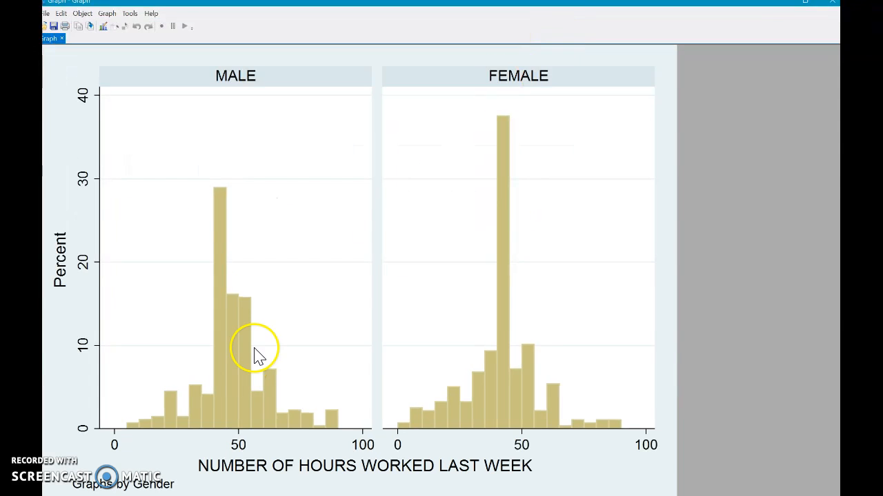
{"action": "mouse_move", "coordinate": [375, 338]}
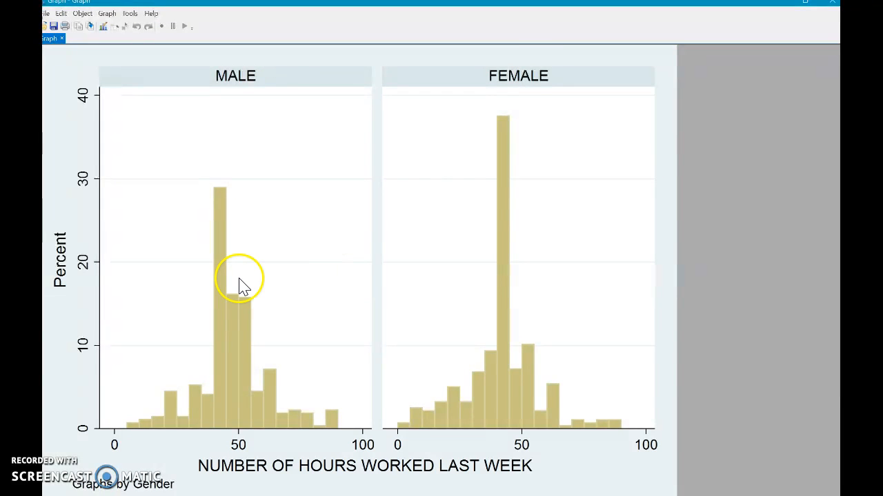
{"action": "mouse_move", "coordinate": [482, 233]}
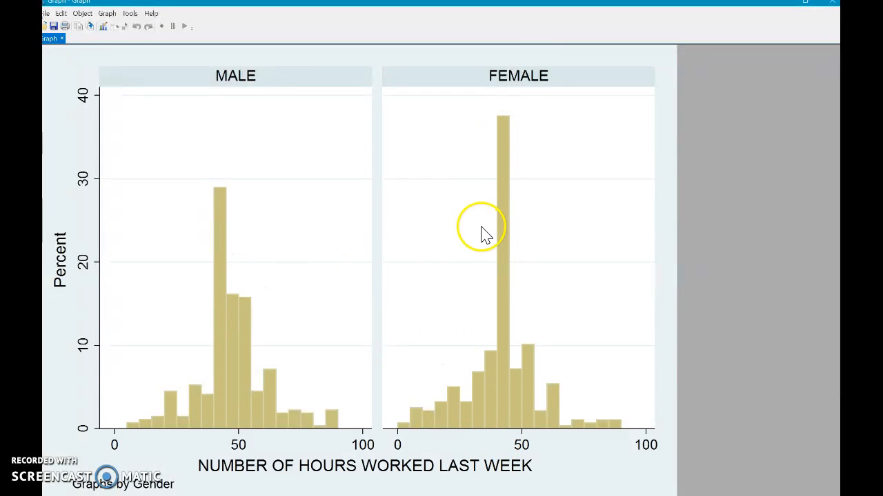
{"action": "mouse_move", "coordinate": [518, 148]}
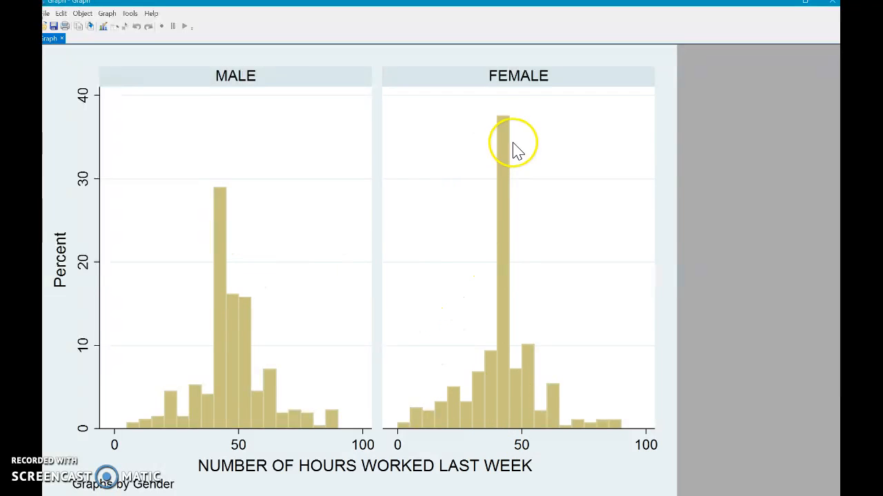
{"action": "mouse_move", "coordinate": [145, 372]}
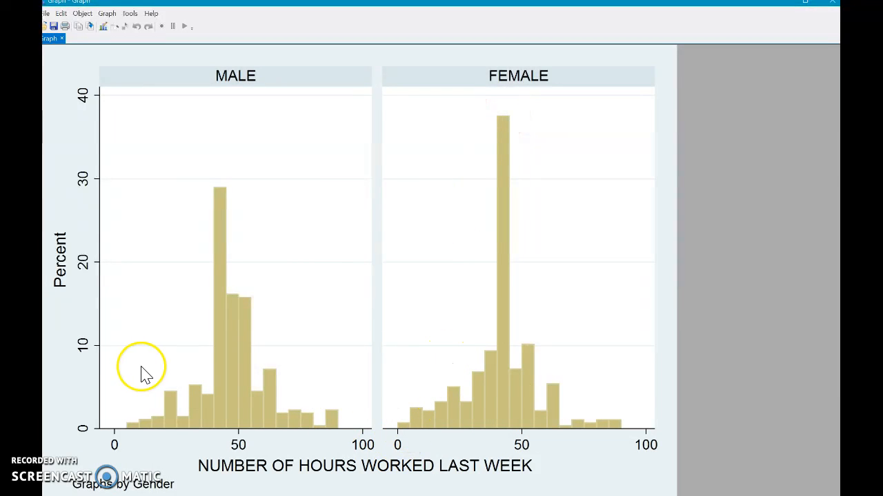
{"action": "mouse_move", "coordinate": [407, 424]}
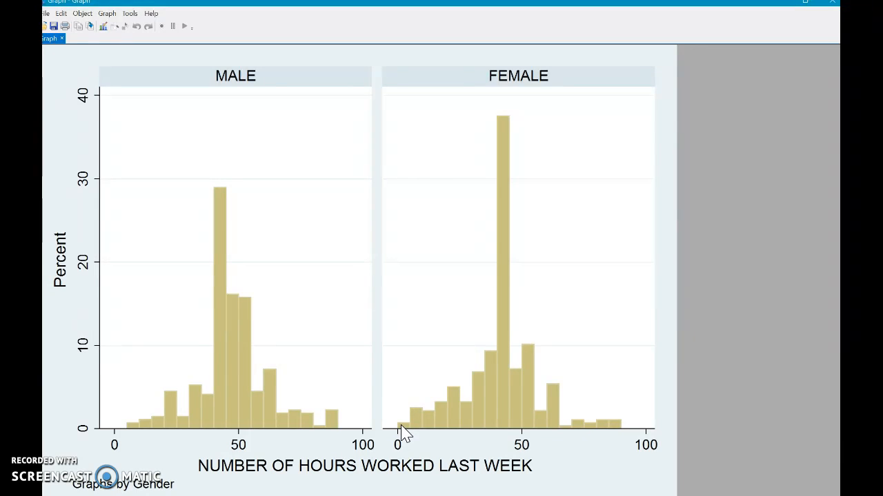
{"action": "mouse_move", "coordinate": [421, 13]}
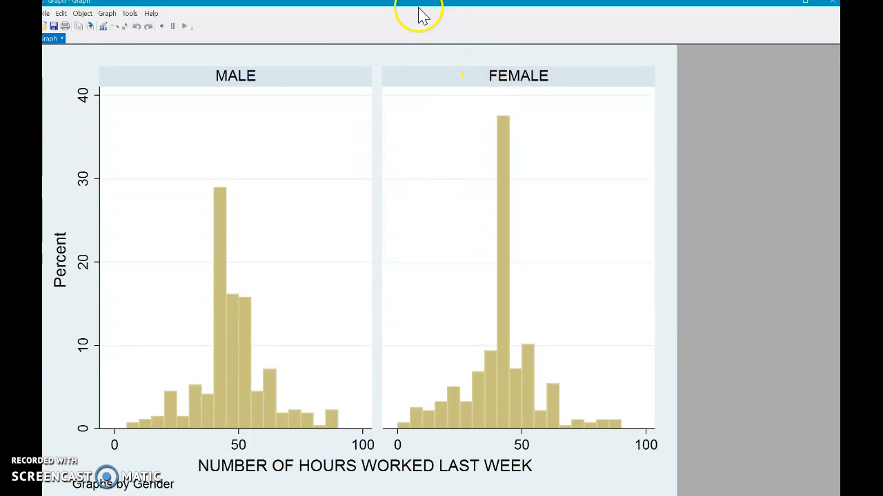
{"action": "mouse_move", "coordinate": [431, 32]}
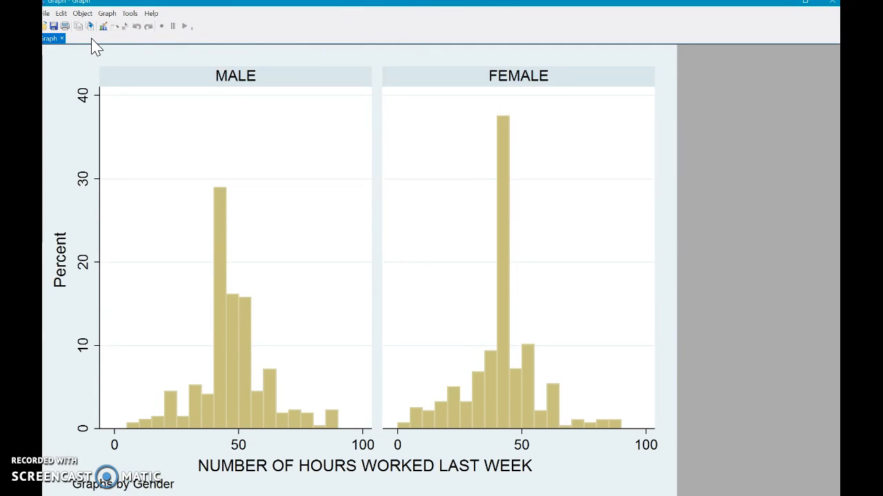
{"action": "mouse_move", "coordinate": [241, 438]}
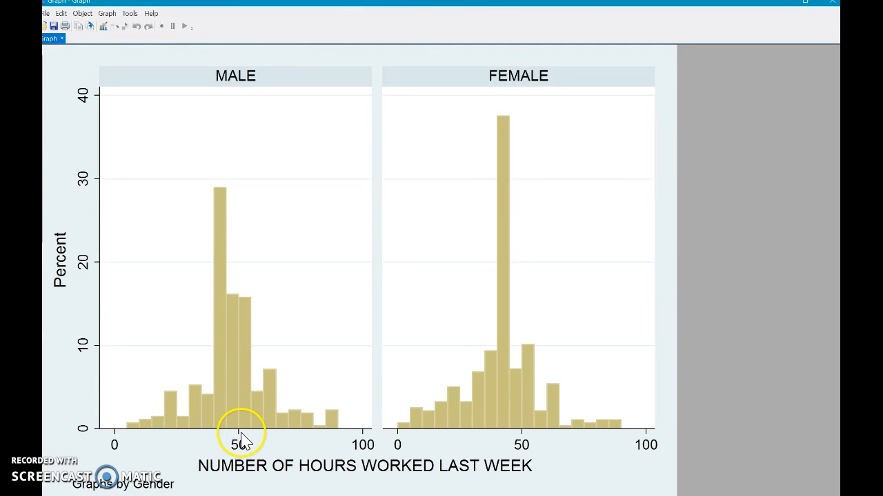
{"action": "mouse_move", "coordinate": [178, 206]}
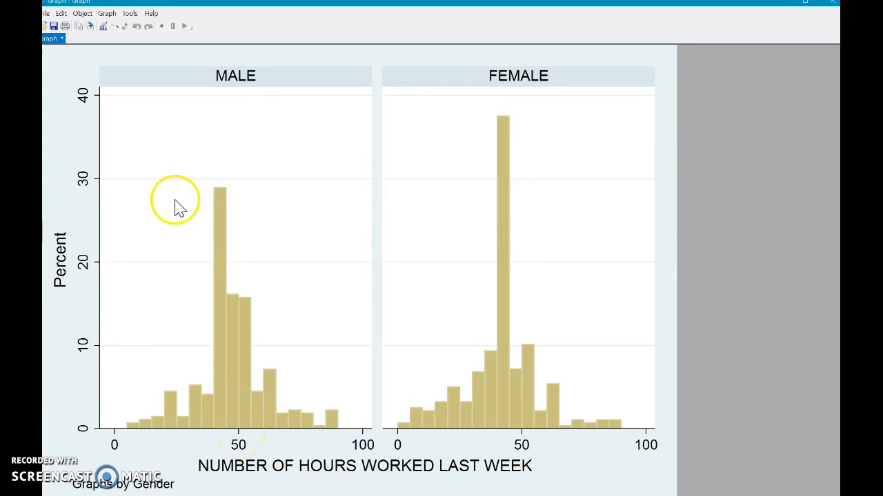
{"action": "mouse_move", "coordinate": [104, 27]}
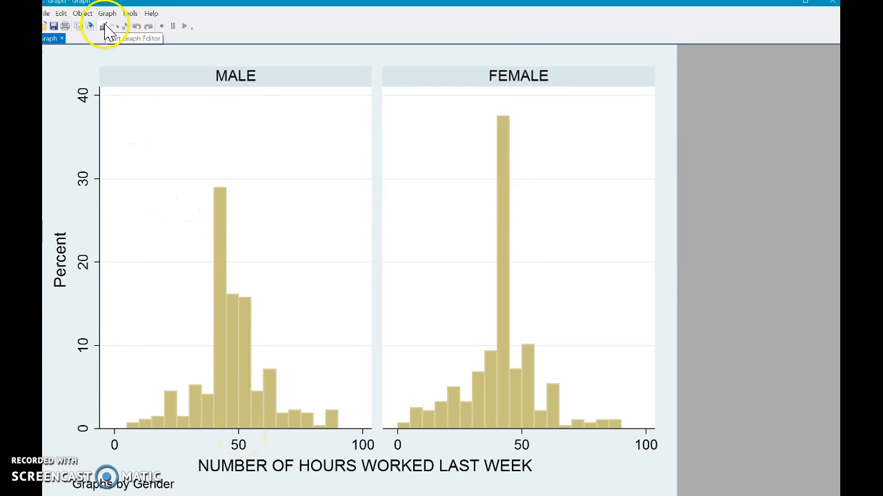
- Open the by-sex histogram in the Graph Editor
{"action": "left_click", "coordinate": [103, 26]}
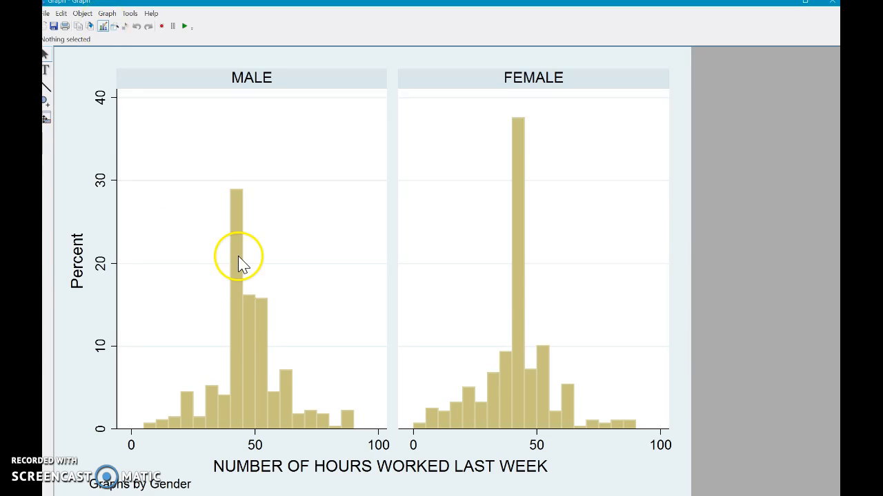
{"action": "mouse_move", "coordinate": [171, 456]}
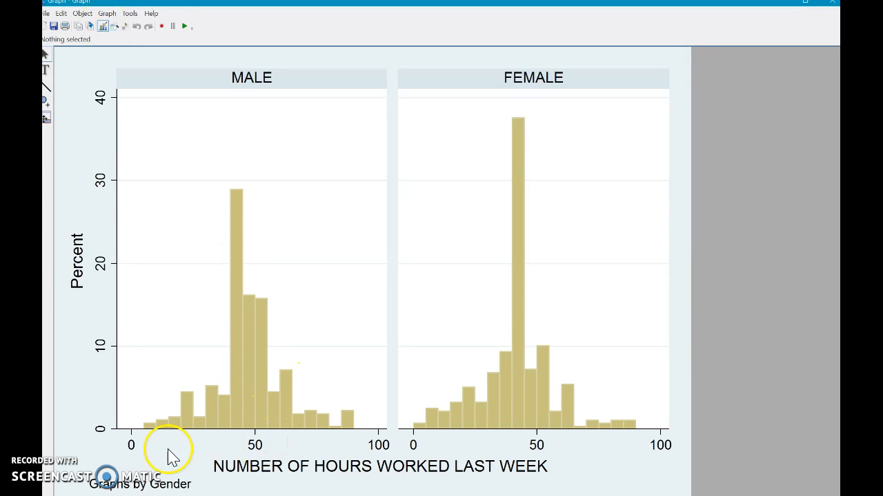
{"action": "mouse_move", "coordinate": [392, 454]}
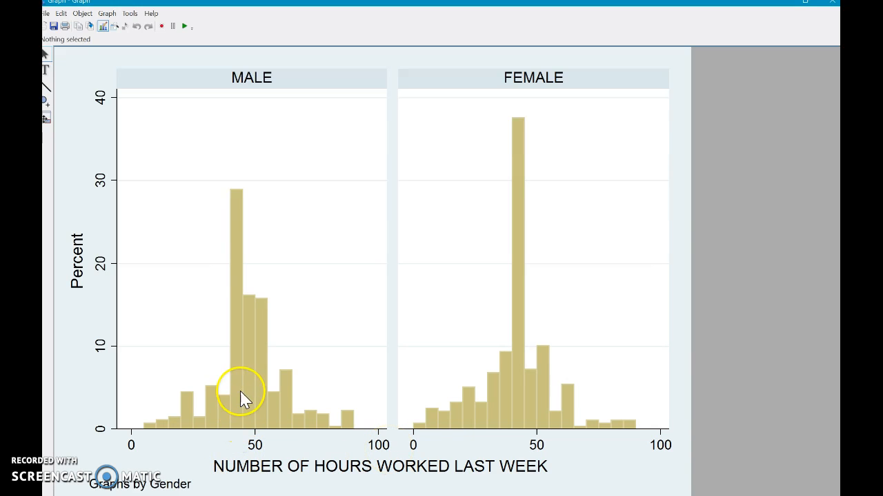
{"action": "mouse_move", "coordinate": [259, 456]}
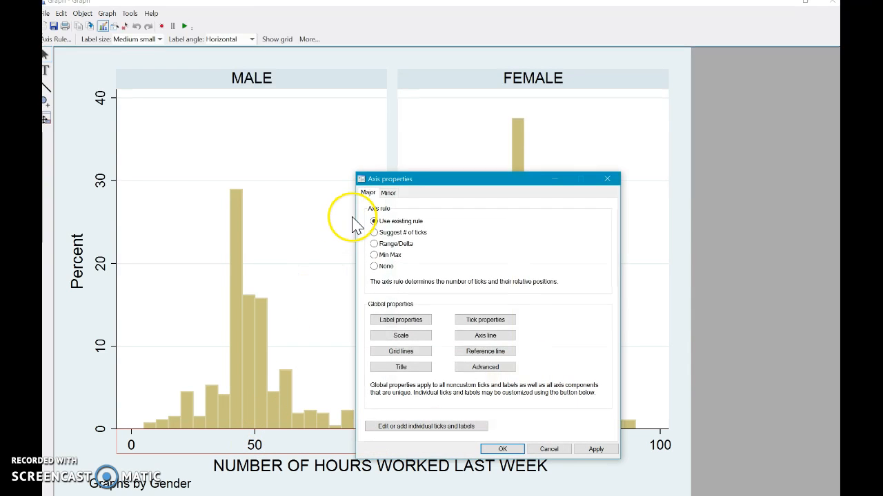
- Adjust the male panel's hours-axis tick rule so labels appear every 20 hours
{"action": "left_click", "coordinate": [373, 232]}
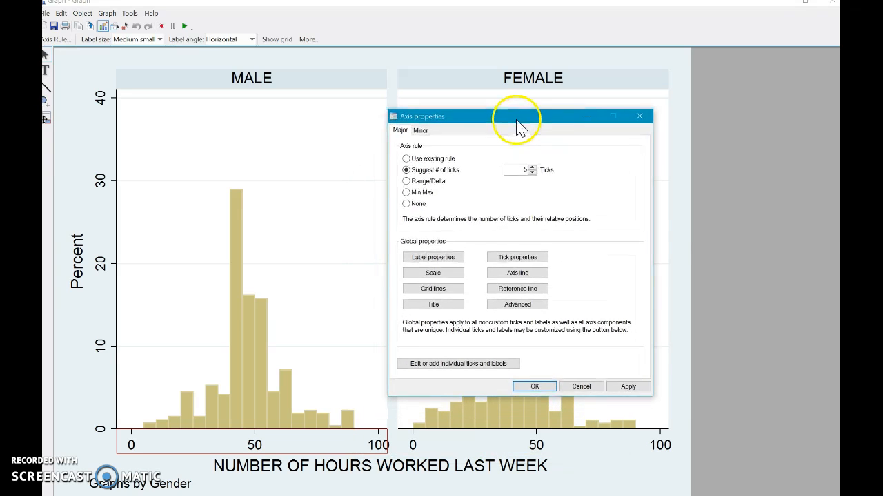
{"action": "mouse_move", "coordinate": [231, 441]}
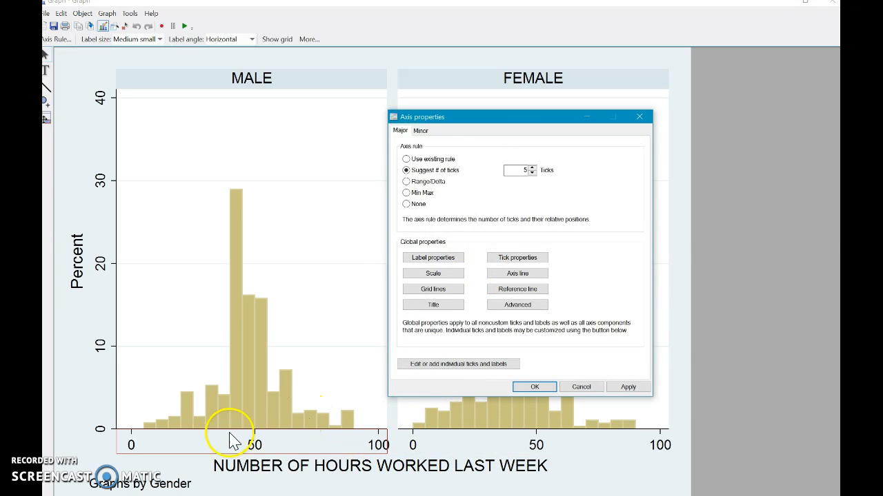
{"action": "mouse_move", "coordinate": [493, 130]}
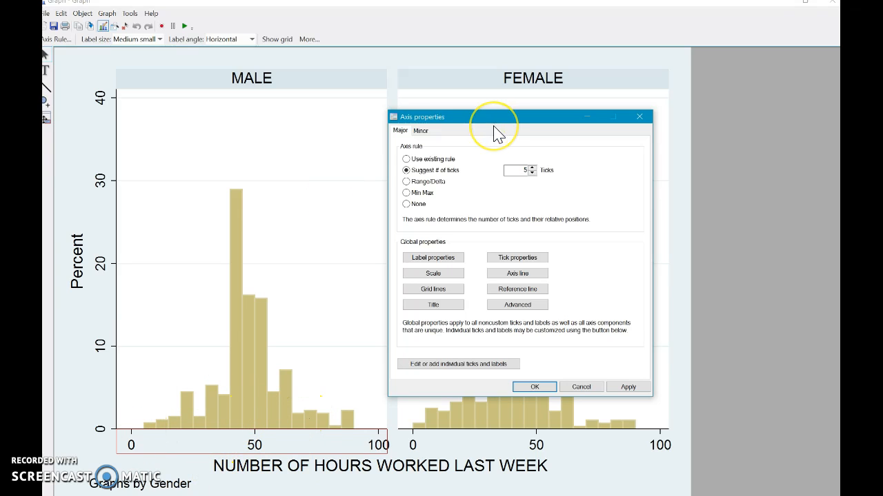
{"action": "mouse_move", "coordinate": [458, 231]}
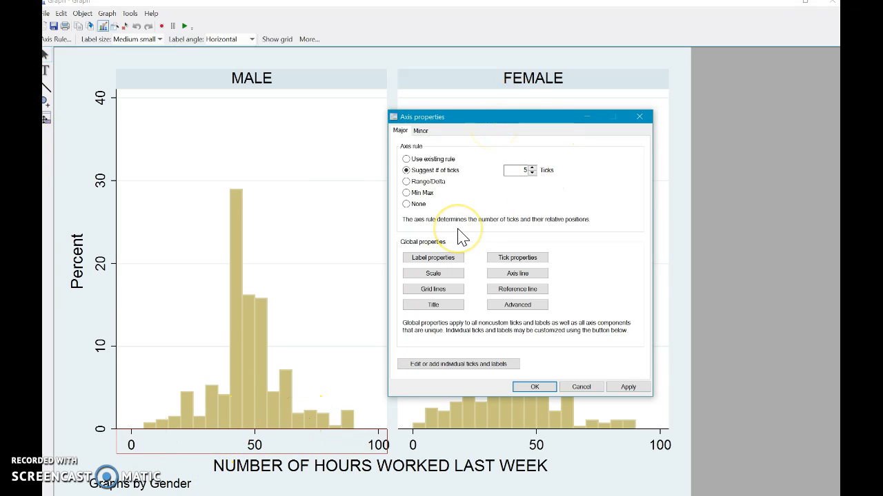
{"action": "mouse_move", "coordinate": [378, 455]}
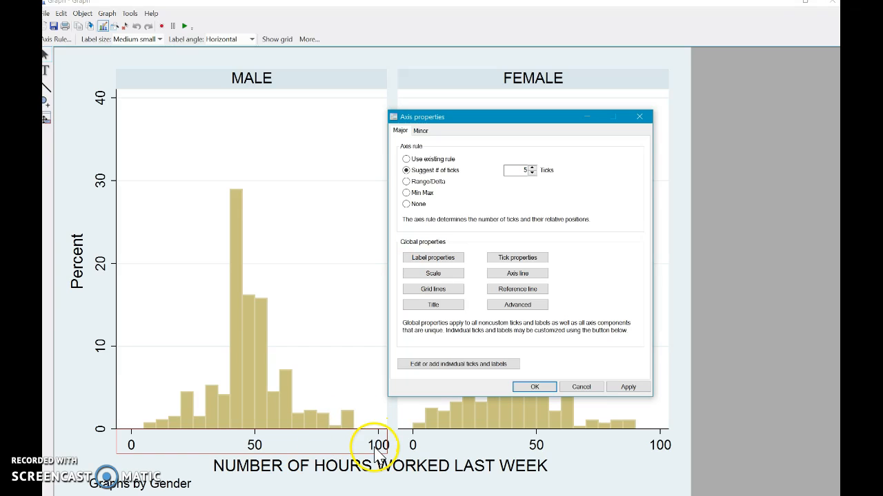
{"action": "mouse_move", "coordinate": [600, 328]}
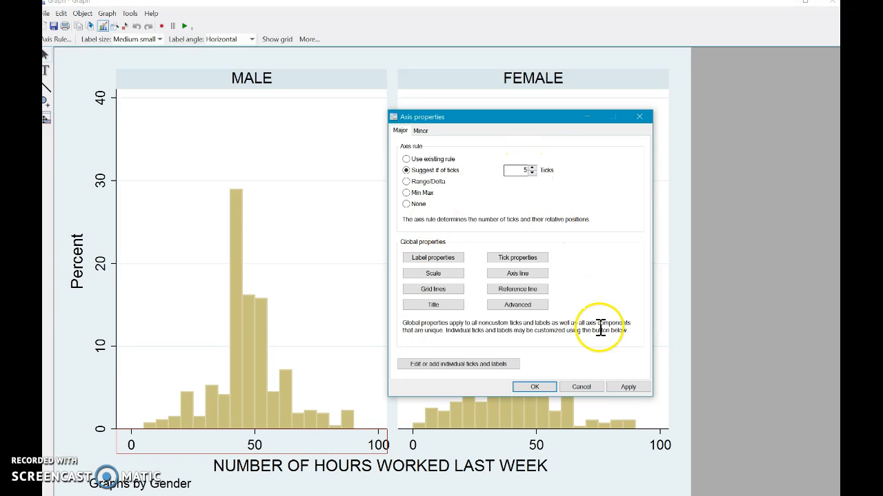
{"action": "left_click", "coordinate": [628, 386]}
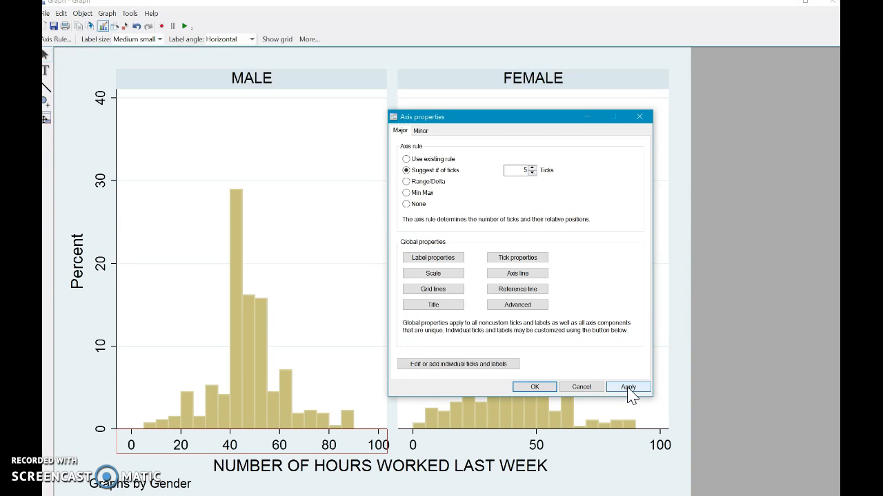
{"action": "left_click", "coordinate": [628, 387]}
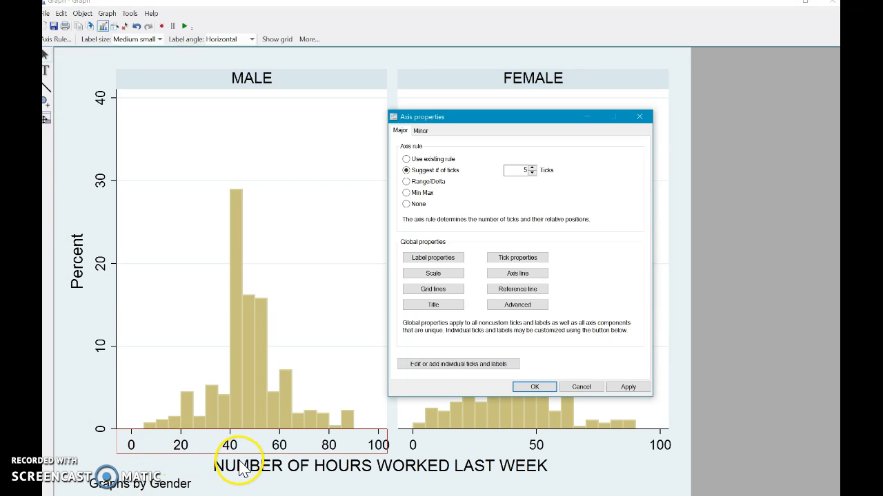
{"action": "mouse_move", "coordinate": [359, 451]}
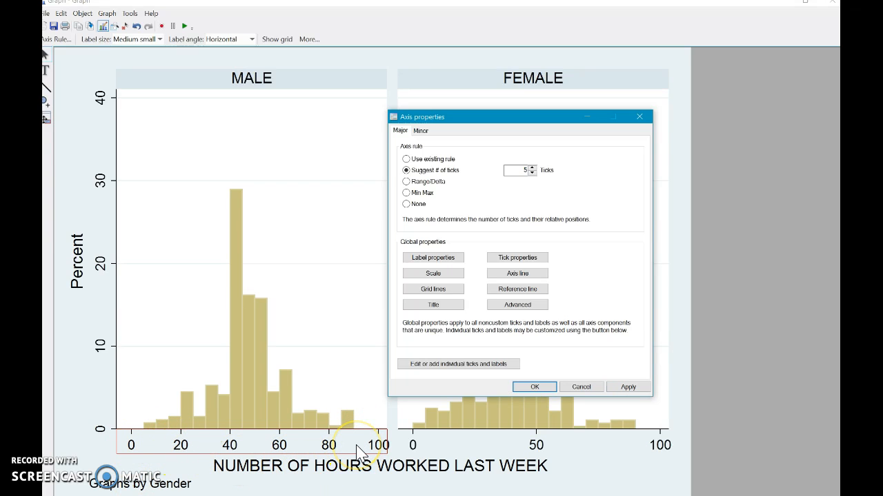
{"action": "mouse_move", "coordinate": [599, 195]}
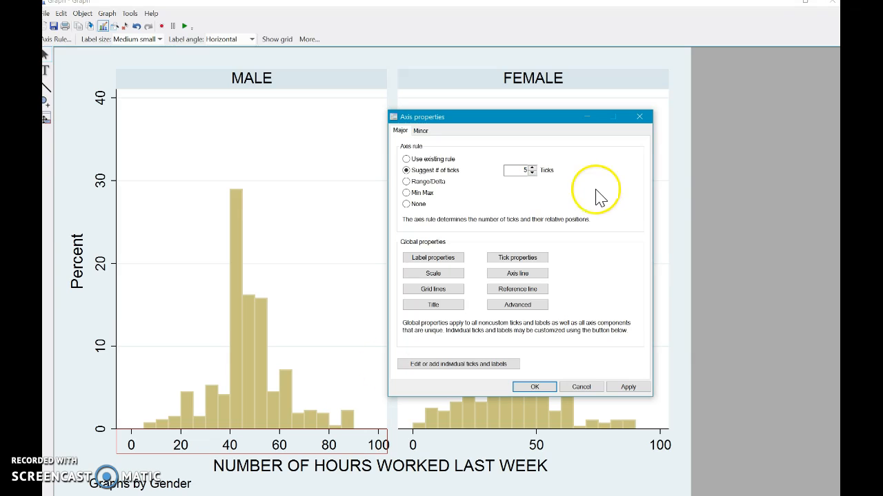
{"action": "left_click", "coordinate": [534, 386]}
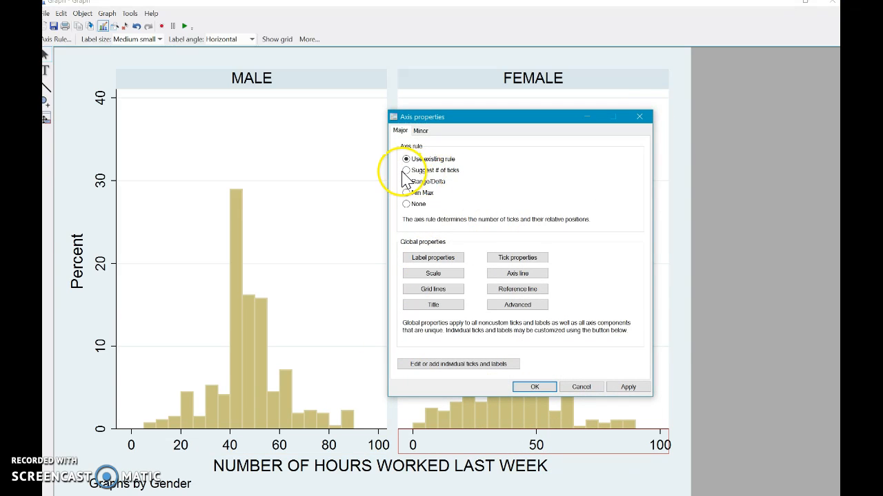
- Close the axis settings and set the graph background color to Lavender
{"action": "left_click", "coordinate": [406, 171]}
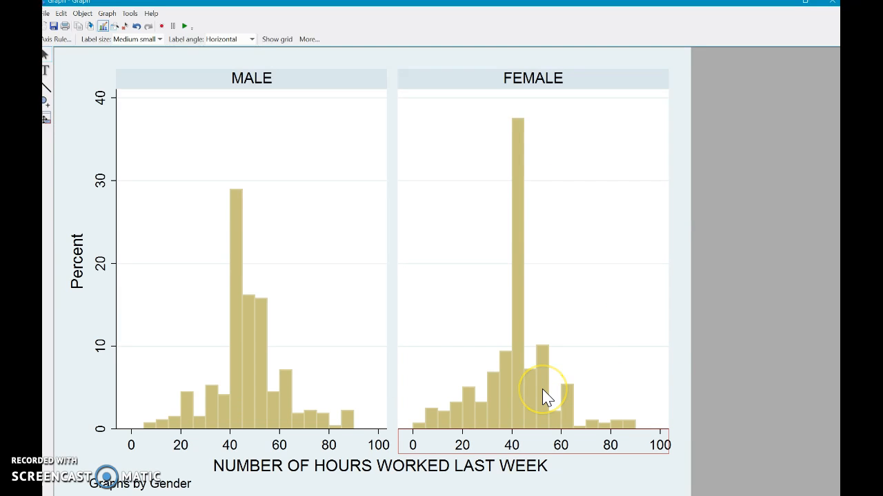
{"action": "mouse_move", "coordinate": [219, 419]}
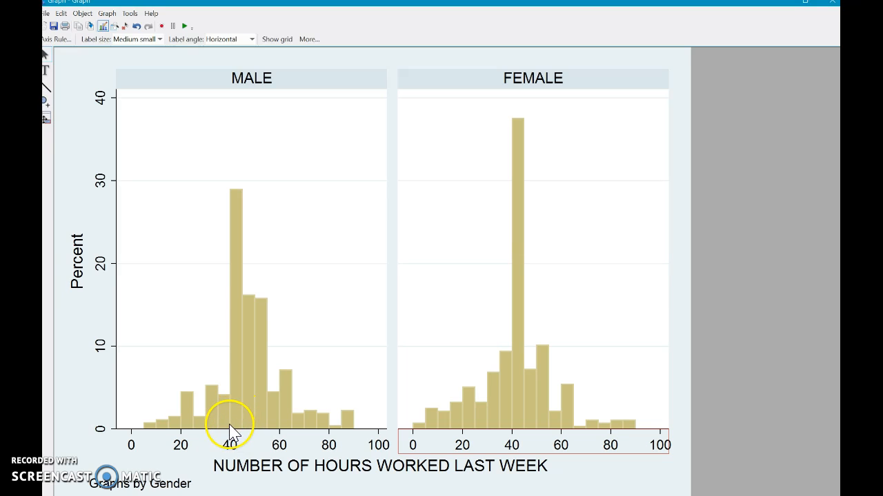
{"action": "mouse_move", "coordinate": [245, 421]}
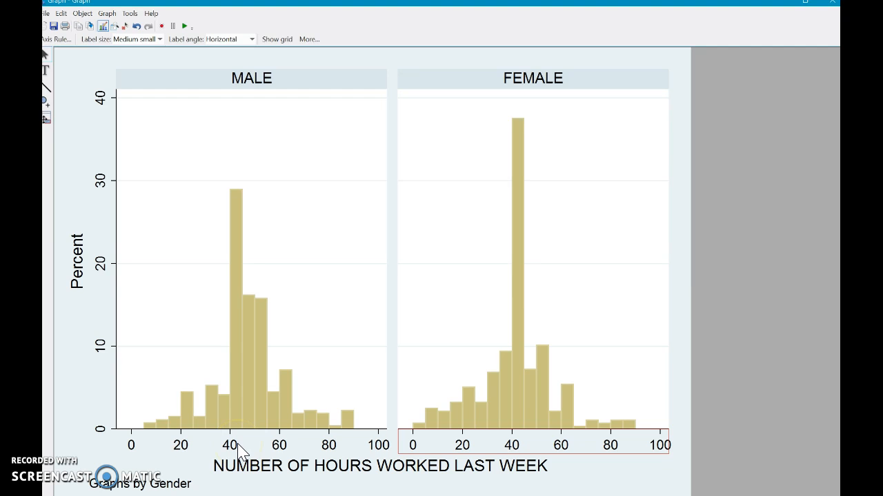
{"action": "mouse_move", "coordinate": [105, 113]}
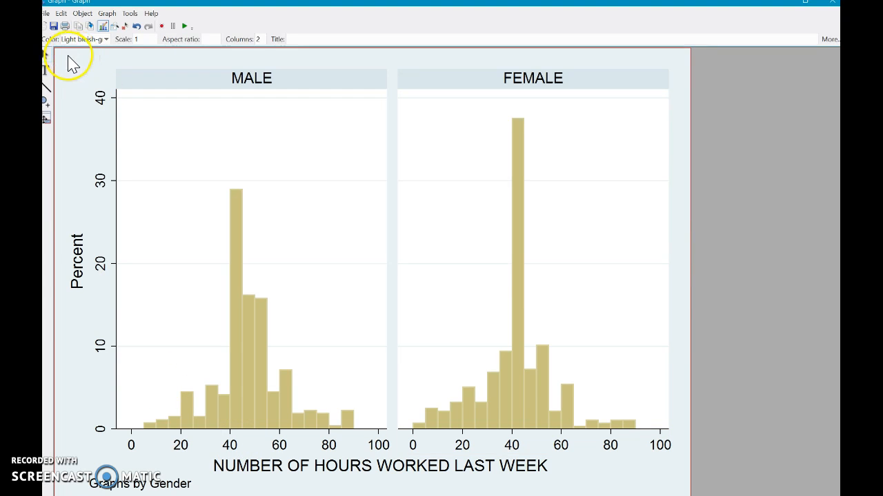
{"action": "left_click", "coordinate": [106, 38]}
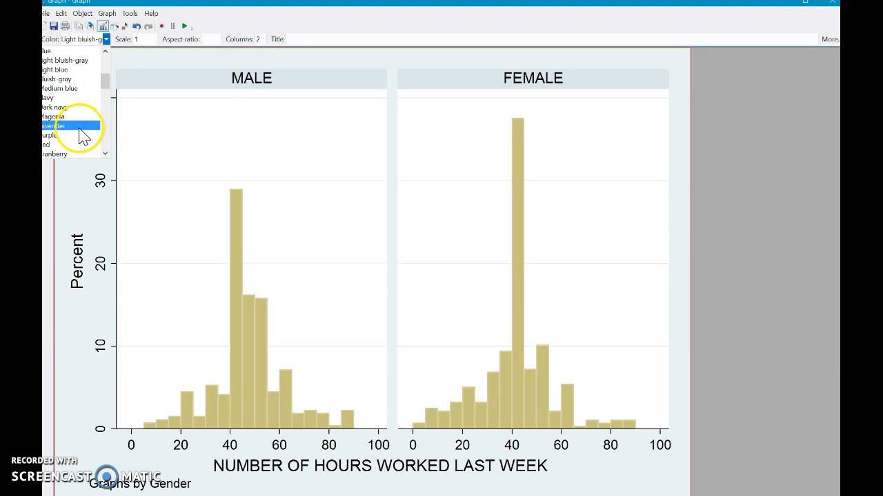
{"action": "left_click", "coordinate": [58, 126]}
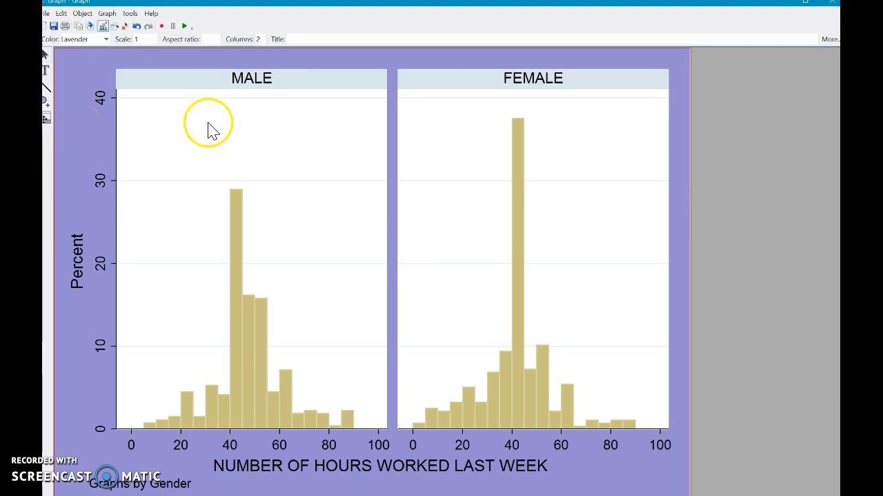
- In bar properties, set fill to Olive teal and outline to Emerald, then confirm
{"action": "double_click", "coordinate": [237, 207]}
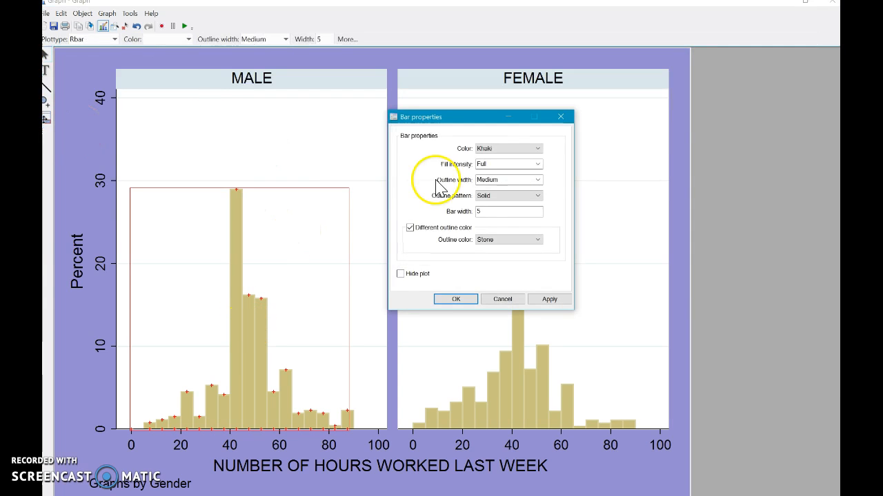
{"action": "left_click", "coordinate": [537, 148]}
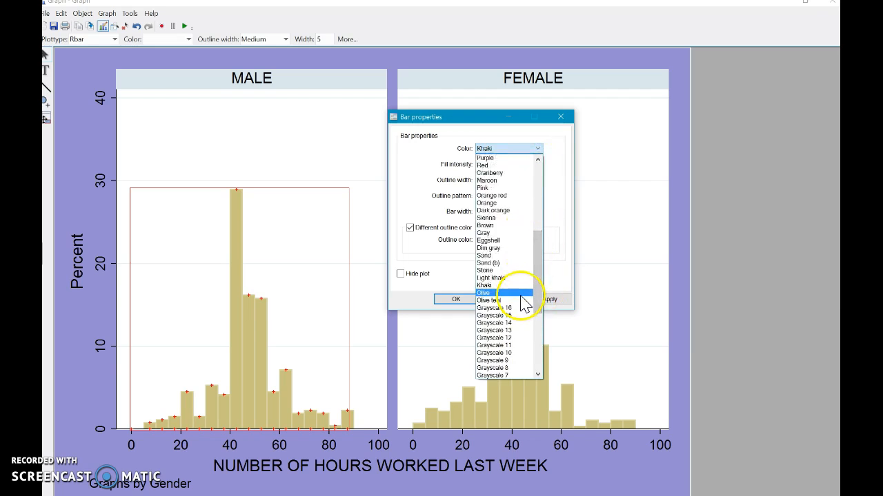
{"action": "left_click", "coordinate": [491, 300]}
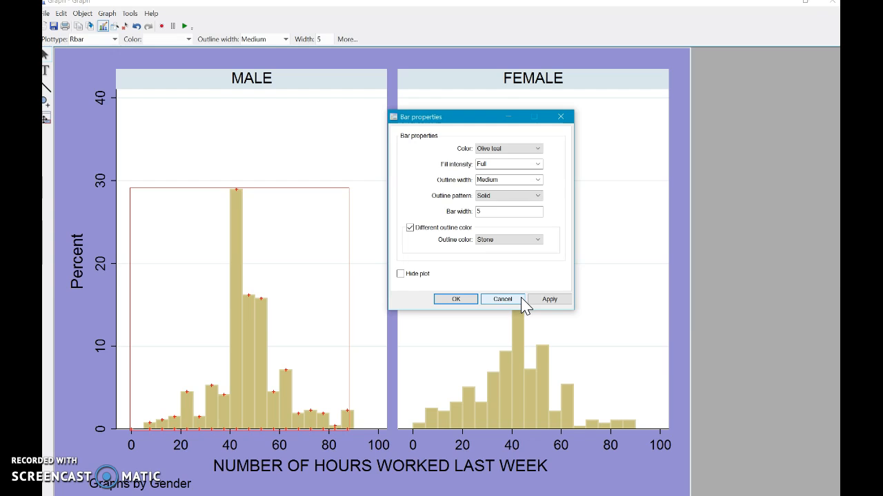
{"action": "left_click", "coordinate": [549, 298]}
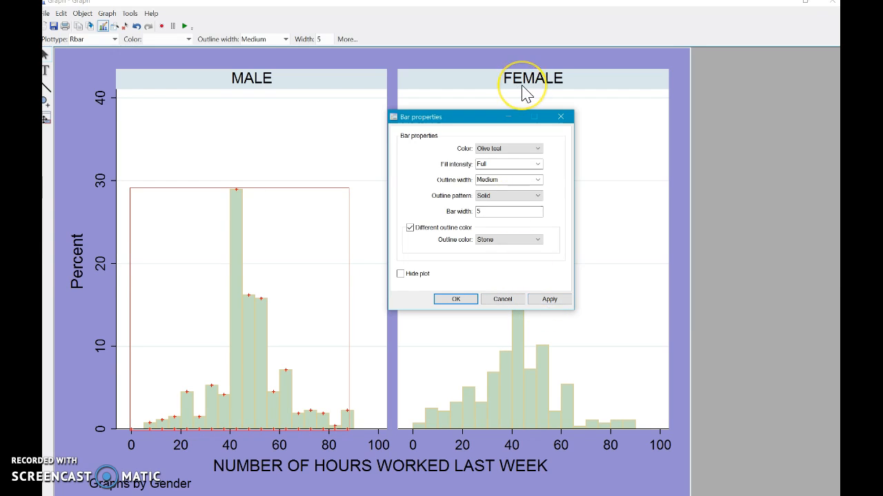
{"action": "mouse_move", "coordinate": [526, 89]}
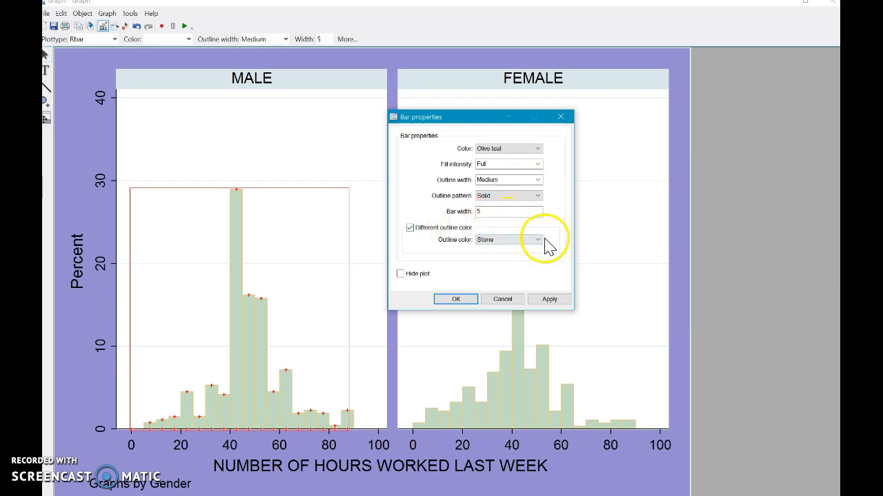
{"action": "left_click", "coordinate": [537, 240]}
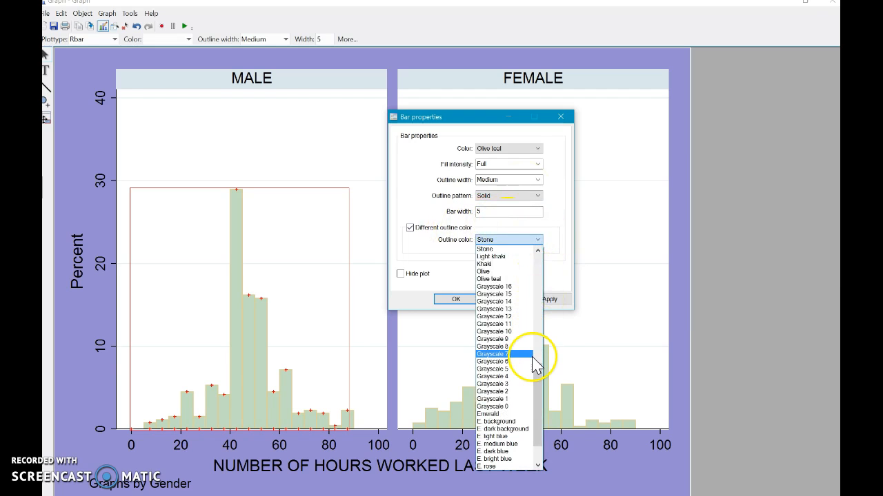
{"action": "left_click", "coordinate": [488, 414]}
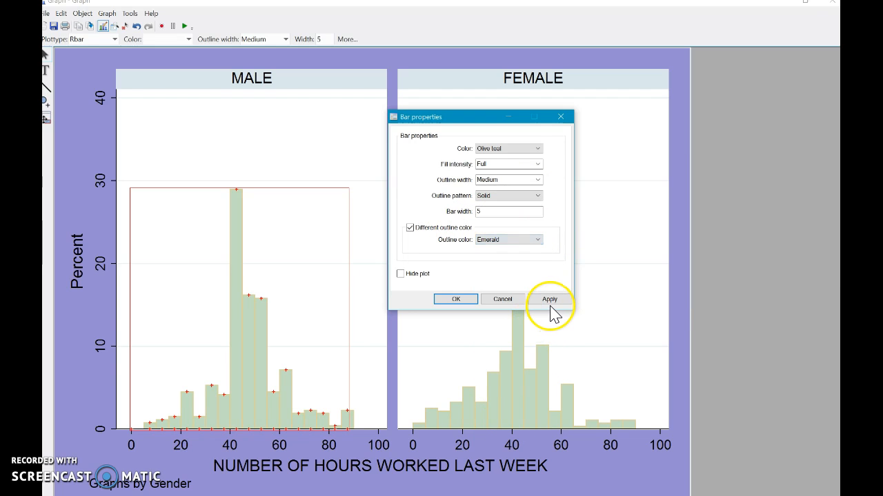
{"action": "left_click", "coordinate": [550, 298]}
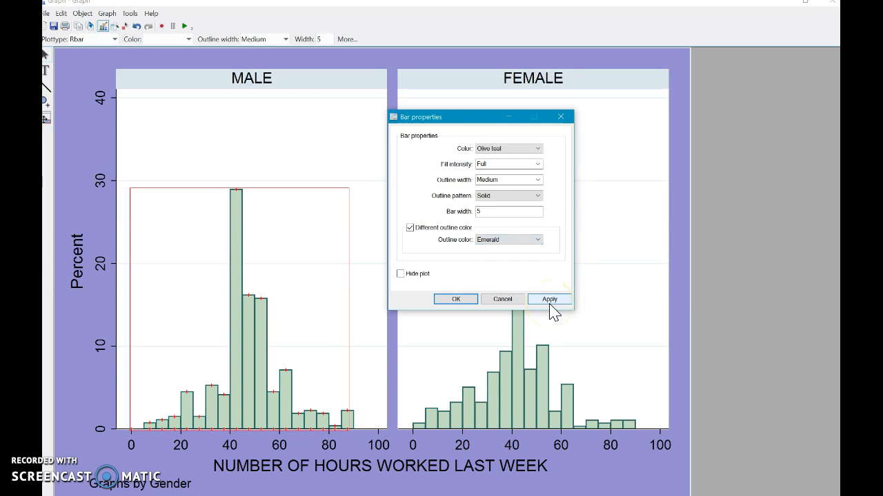
{"action": "left_click", "coordinate": [455, 299]}
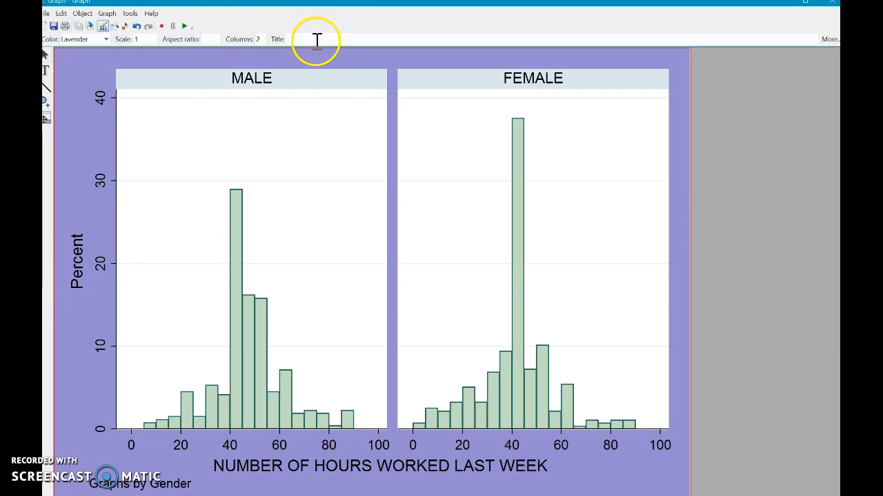
{"action": "mouse_move", "coordinate": [317, 49]}
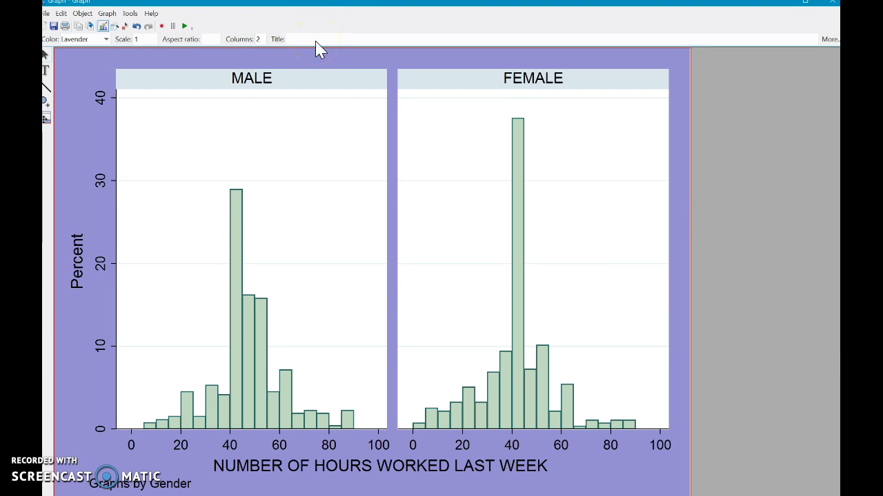
{"action": "mouse_move", "coordinate": [73, 71]}
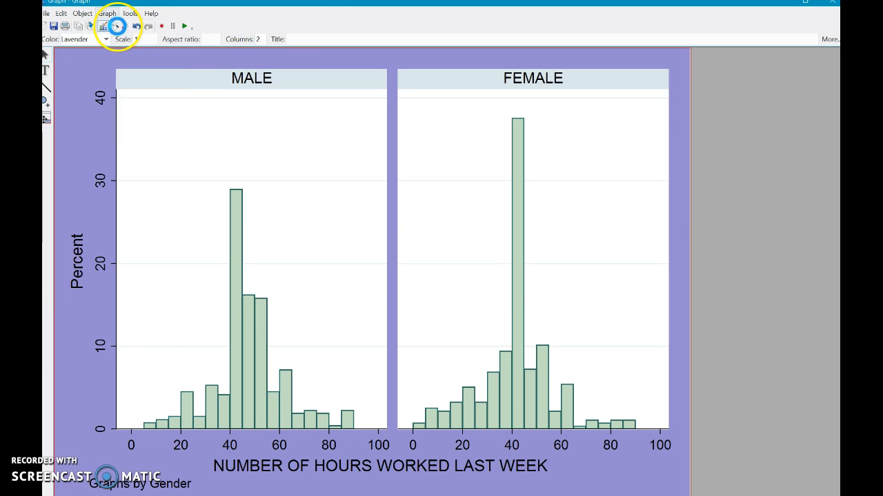
- Title the graph 'Hours by Gender' with subtitle 'by TLV' and remove the note
{"action": "left_click", "coordinate": [117, 26]}
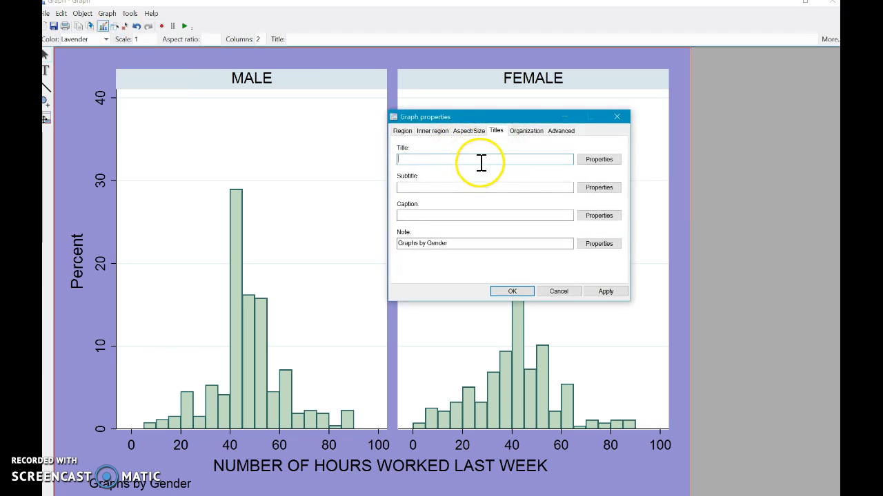
{"action": "type", "text": "Hours by"}
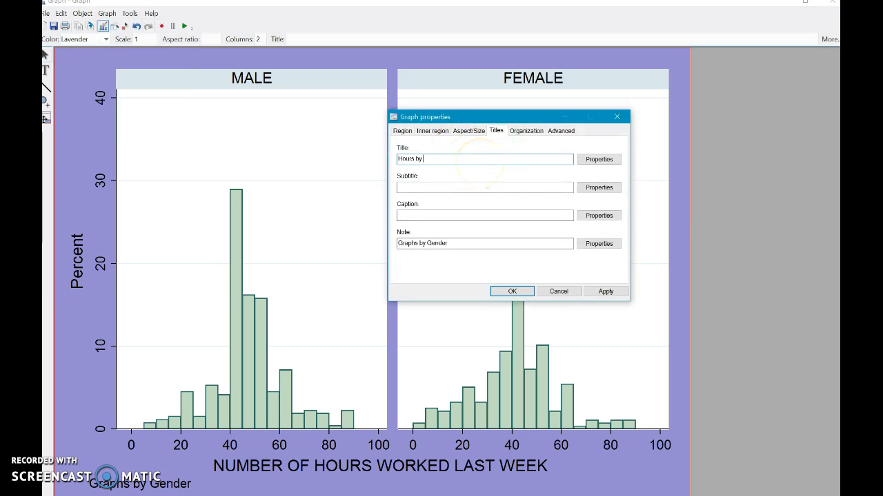
{"action": "type", "text": "Gender"}
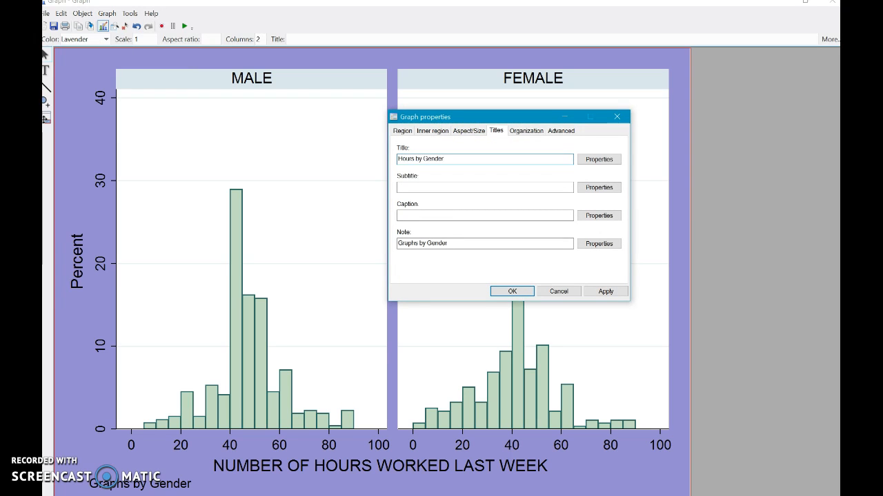
{"action": "mouse_move", "coordinate": [482, 188]}
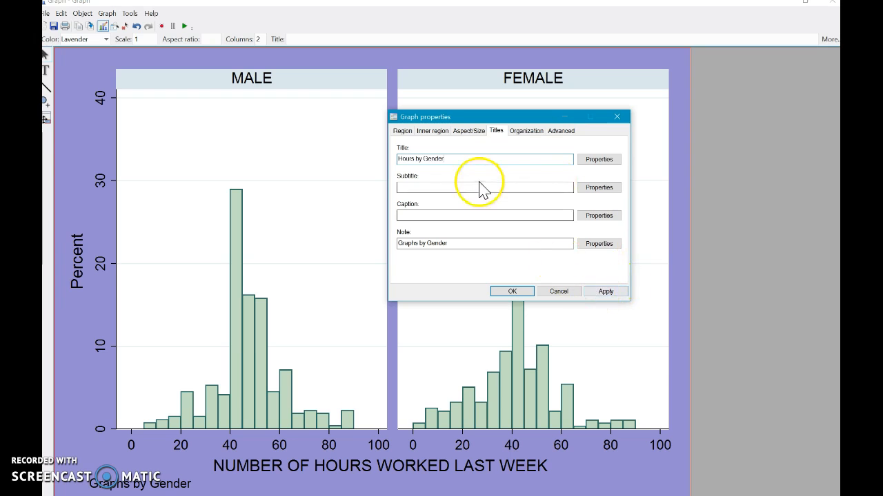
{"action": "type", "text": "by TLV"}
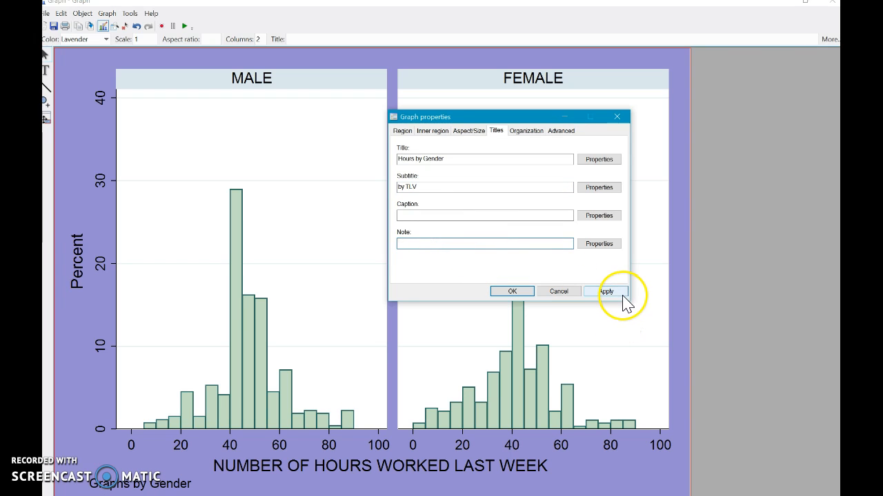
{"action": "left_click", "coordinate": [604, 291]}
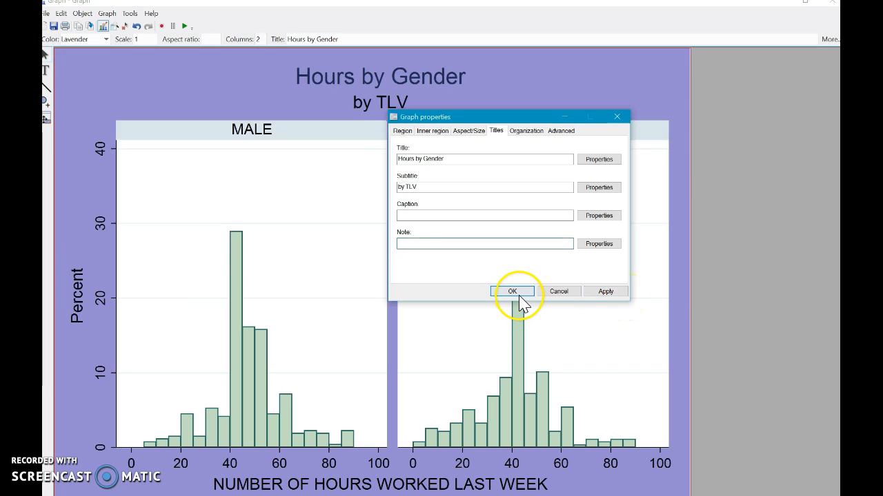
{"action": "left_click", "coordinate": [512, 291]}
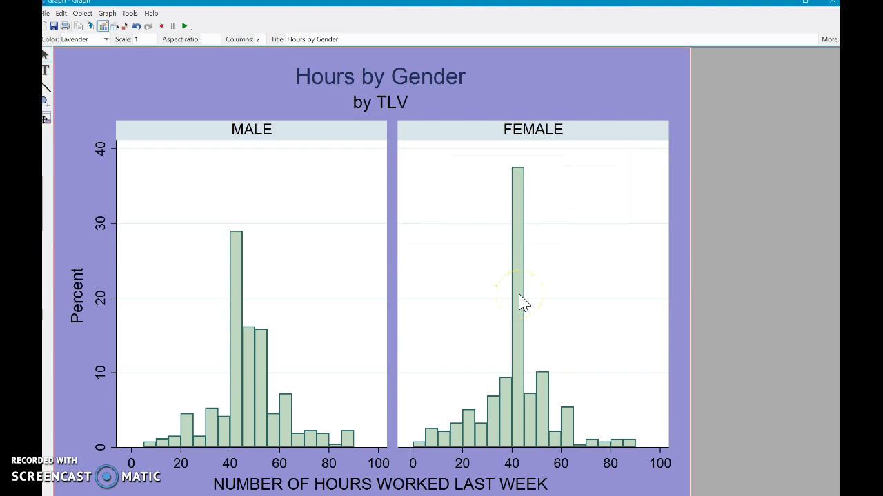
{"action": "mouse_move", "coordinate": [213, 334]}
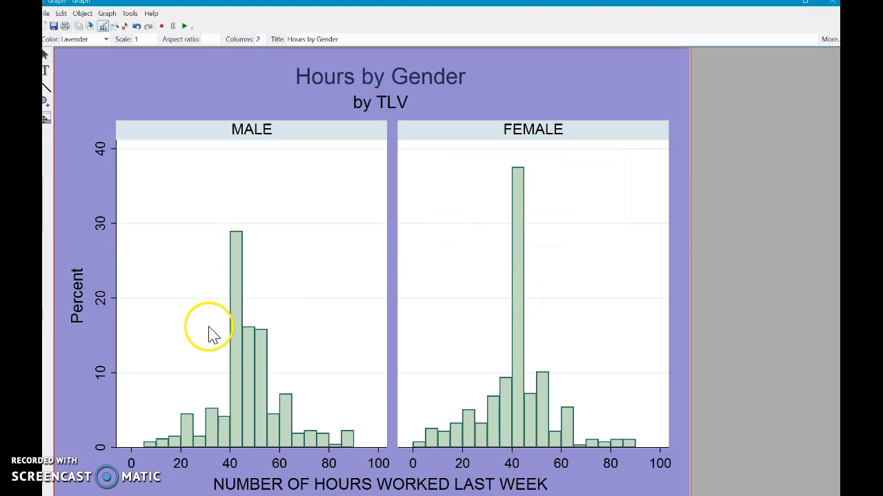
{"action": "mouse_move", "coordinate": [272, 413]}
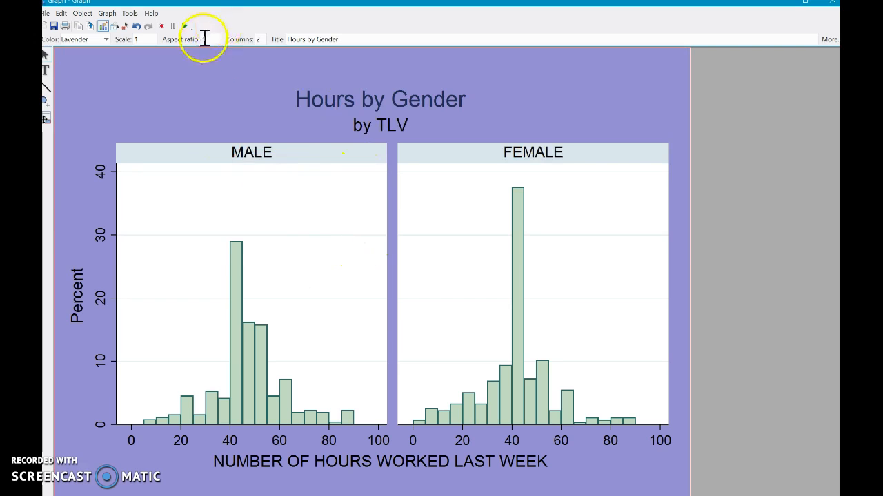
{"action": "mouse_move", "coordinate": [288, 147]}
{"action": "type", "text": ".5"}
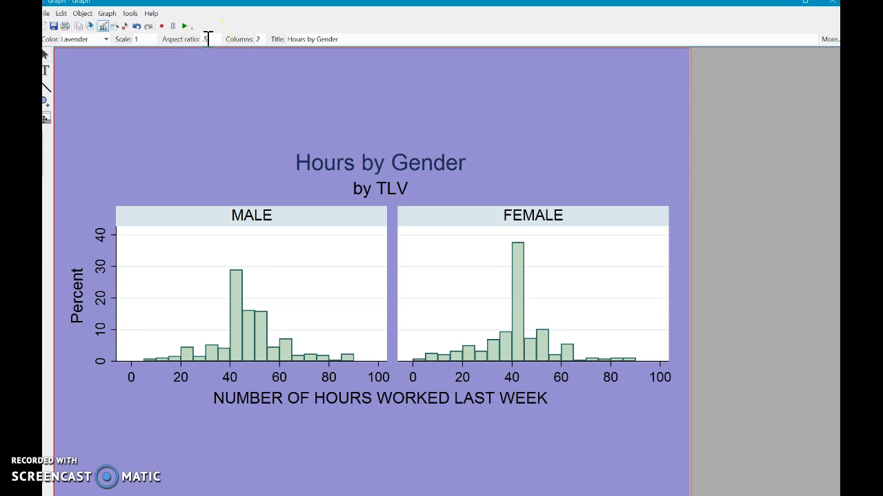
{"action": "mouse_move", "coordinate": [211, 44]}
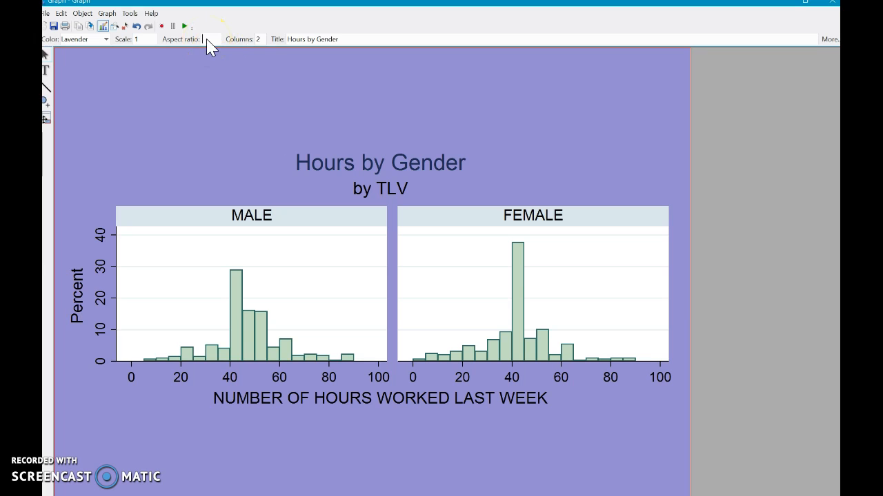
- Set the graph's aspect ratio to .5, then close the graph without saving
{"action": "left_click", "coordinate": [205, 39]}
{"action": "type", "text": "0"}
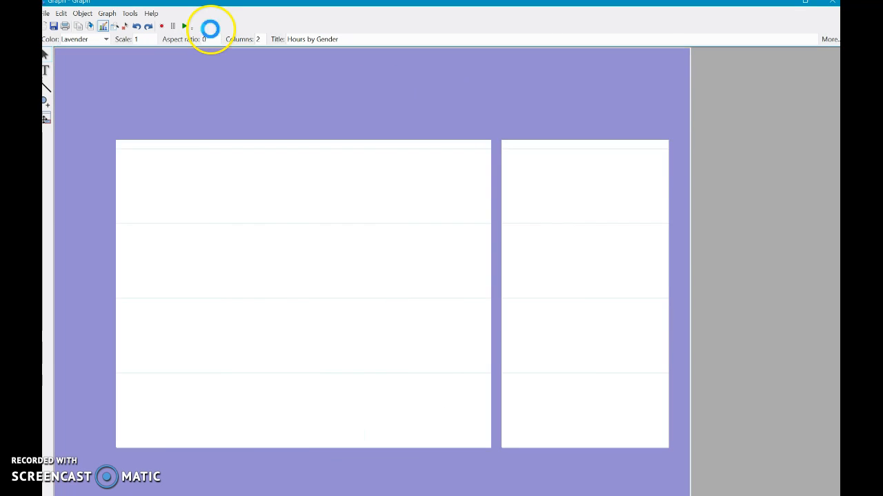
{"action": "left_click", "coordinate": [183, 26]}
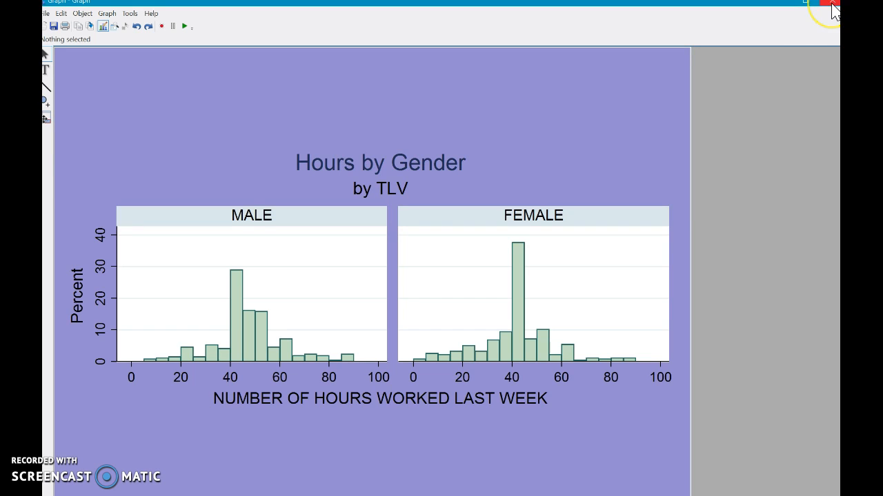
{"action": "left_click", "coordinate": [831, 10]}
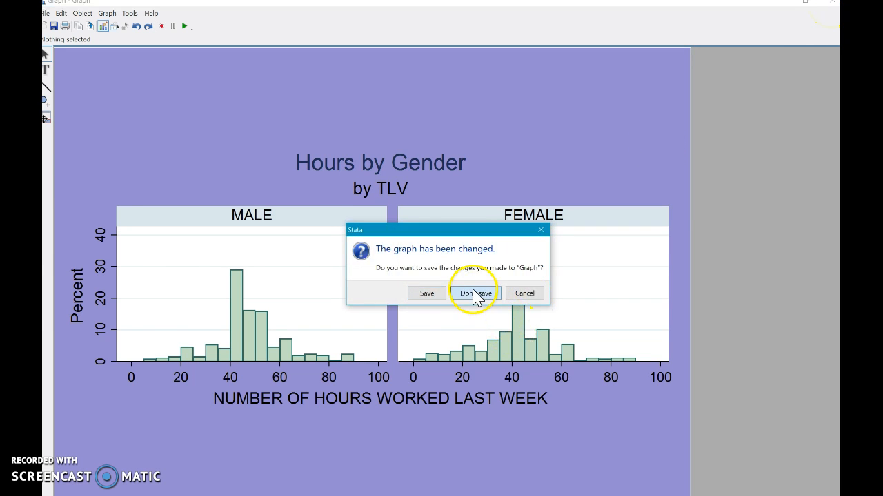
{"action": "left_click", "coordinate": [476, 293]}
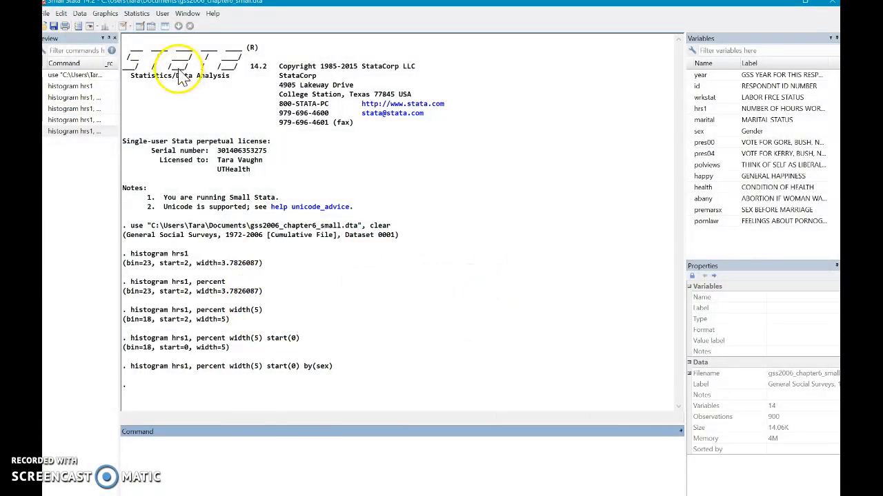
{"action": "left_click", "coordinate": [105, 14]}
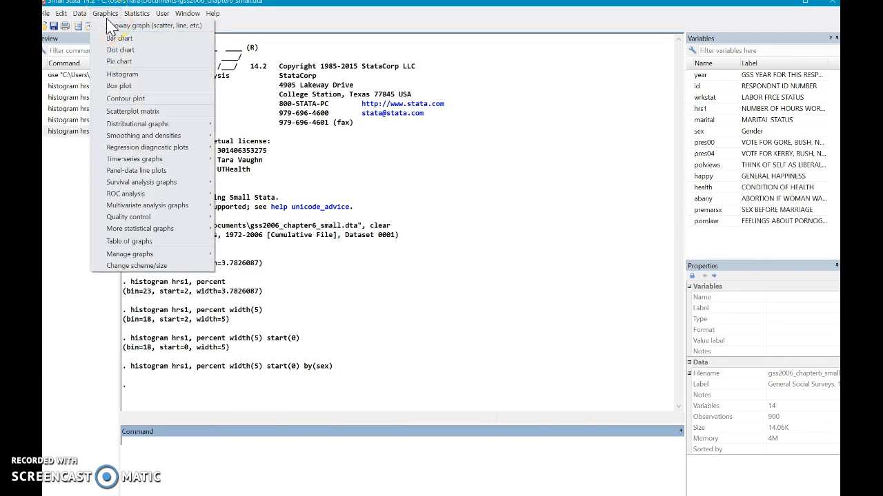
{"action": "left_click", "coordinate": [122, 74]}
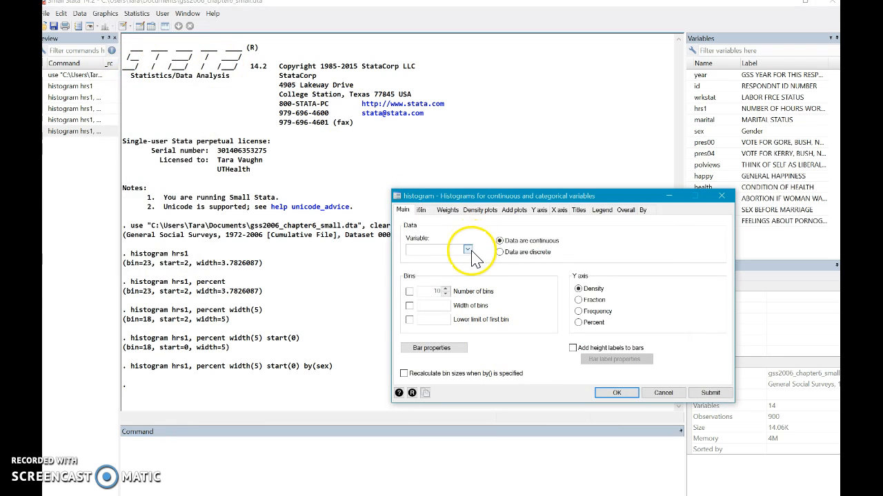
{"action": "mouse_move", "coordinate": [192, 301]}
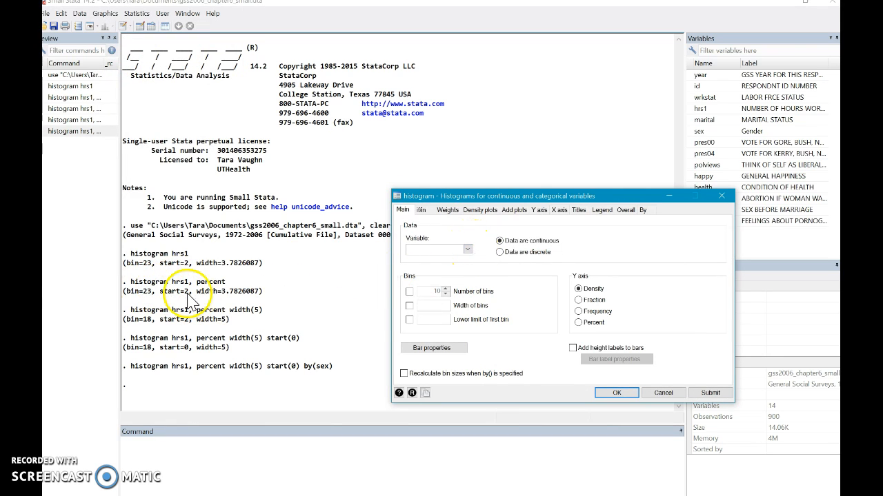
{"action": "mouse_move", "coordinate": [186, 288]}
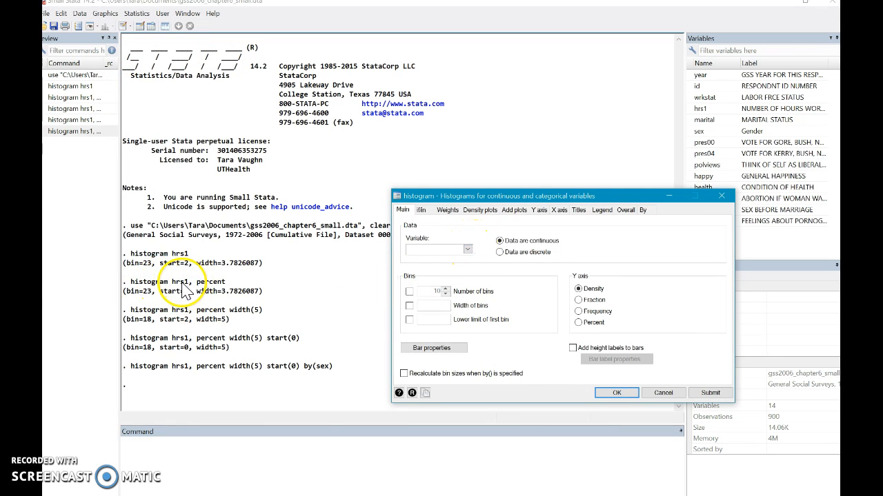
{"action": "left_click", "coordinate": [434, 249]}
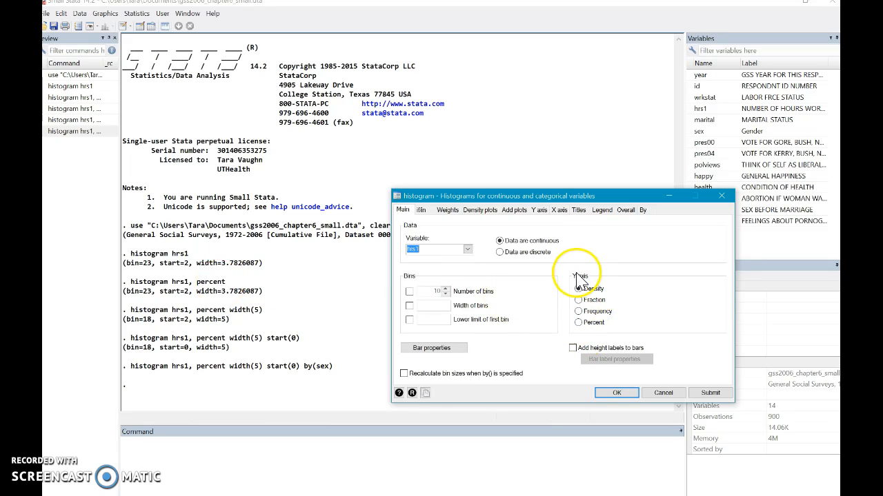
{"action": "left_click", "coordinate": [578, 322]}
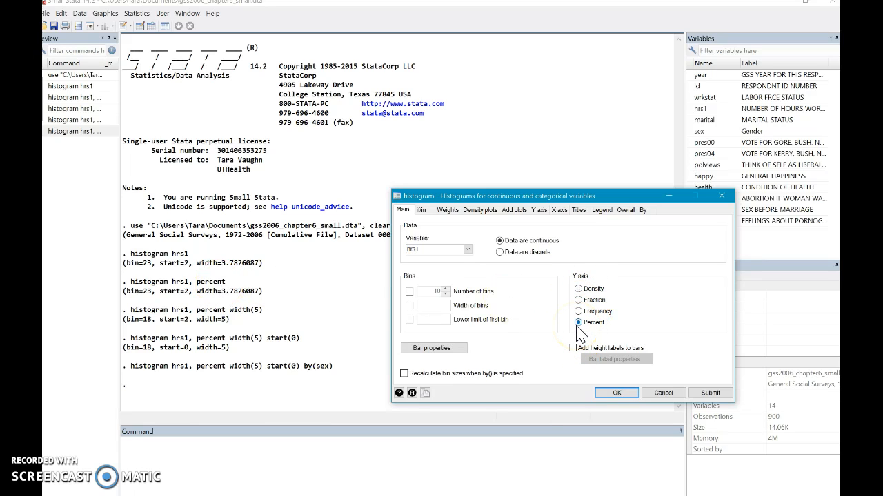
{"action": "left_click", "coordinate": [410, 306]}
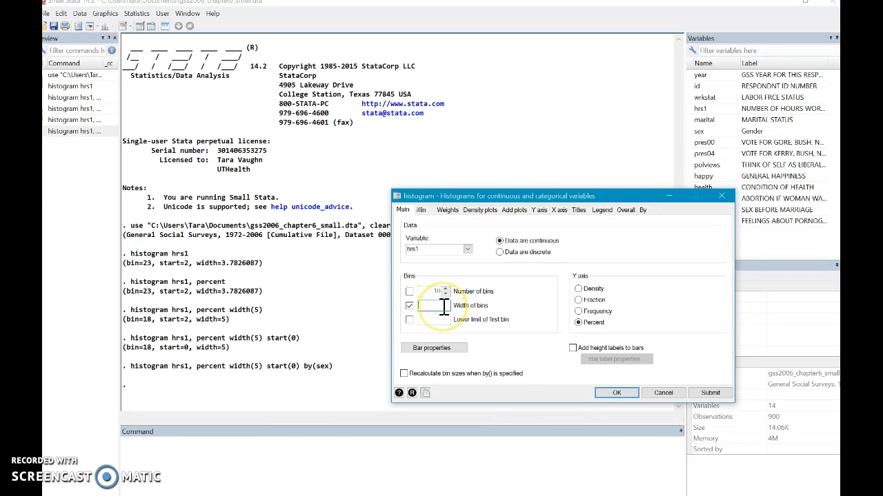
{"action": "type", "text": "5"}
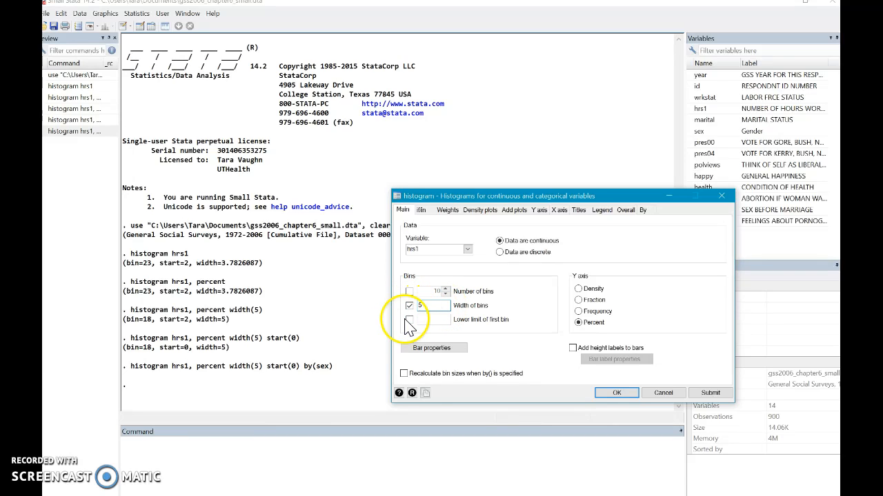
{"action": "left_click", "coordinate": [410, 319]}
{"action": "type", "text": "0"}
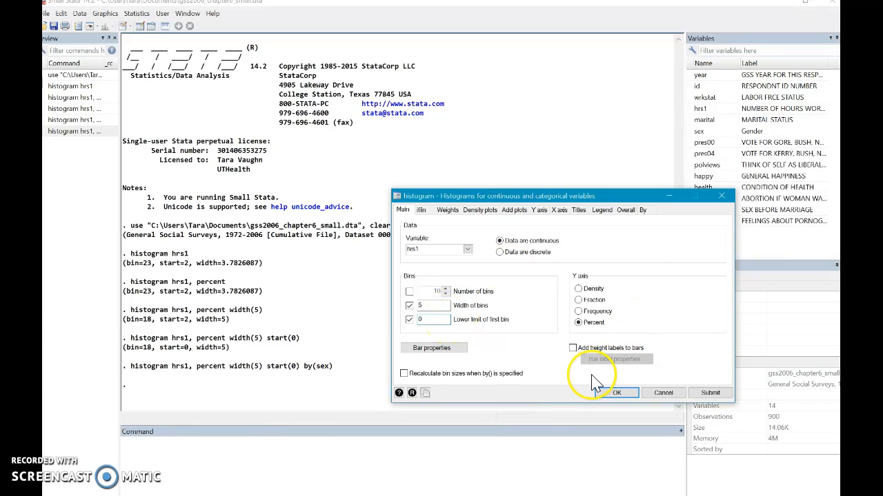
{"action": "left_click", "coordinate": [572, 348]}
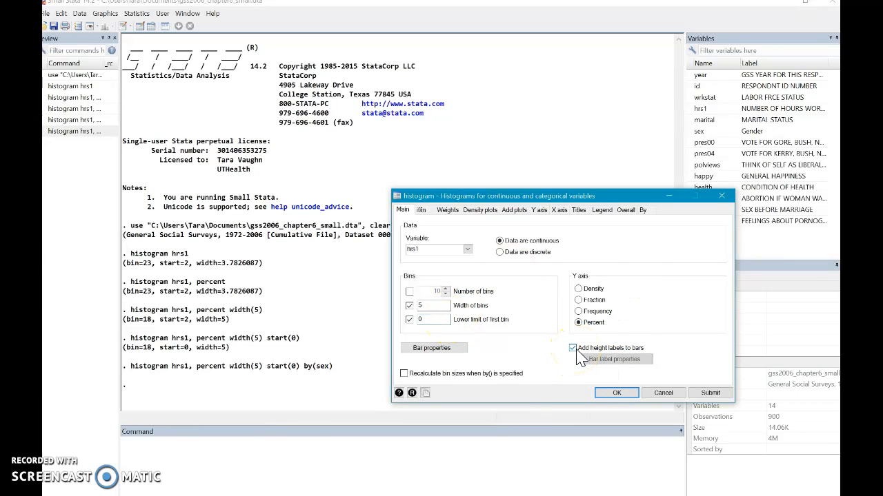
{"action": "left_click", "coordinate": [572, 347]}
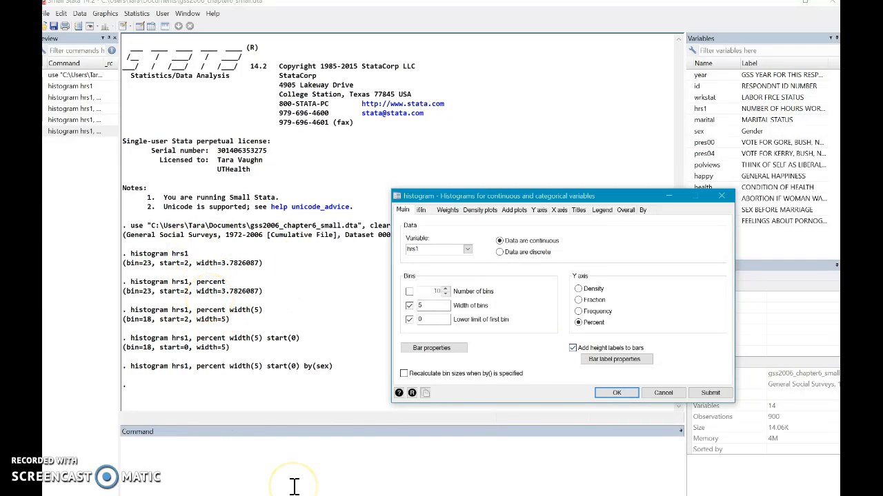
{"action": "mouse_move", "coordinate": [707, 220]}
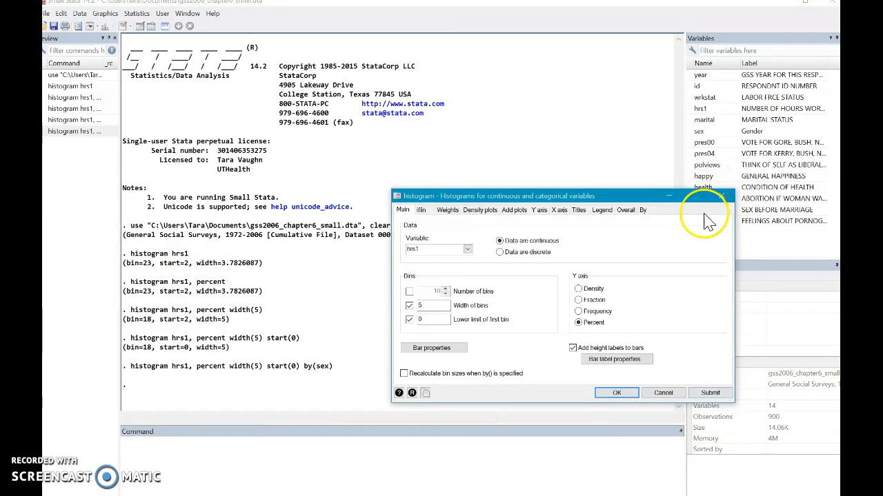
{"action": "left_click", "coordinate": [662, 393]}
{"action": "type", "text": "h"}
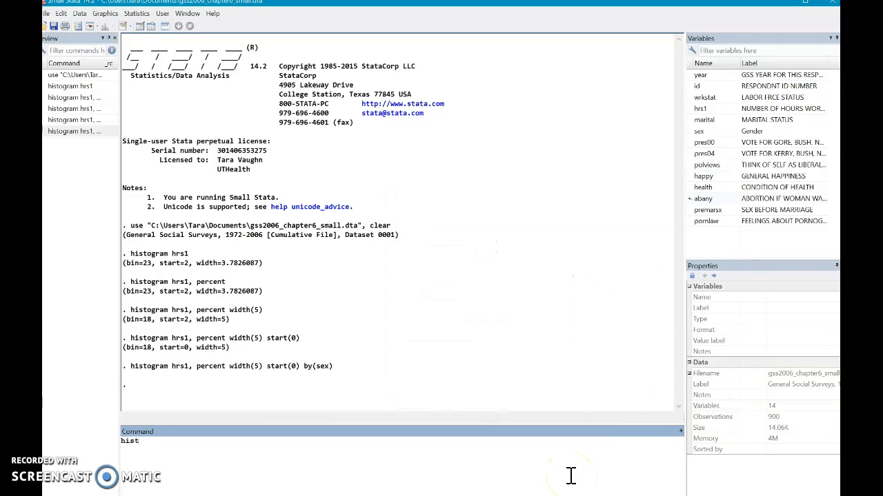
- Run 'histogram hrs1, percent addlabels' for a bar-labelled percent histogram, then close it
{"action": "type", "text": "istogram h"}
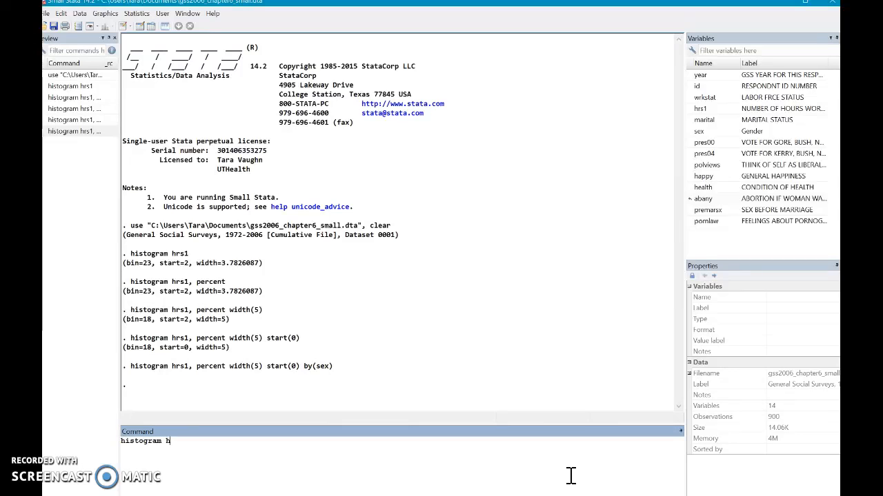
{"action": "type", "text": "rs1,"}
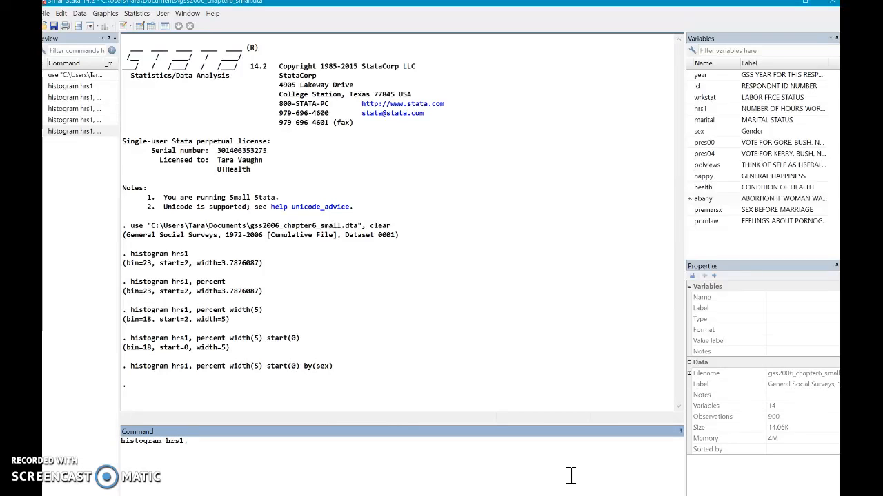
{"action": "type", "text": "percent"}
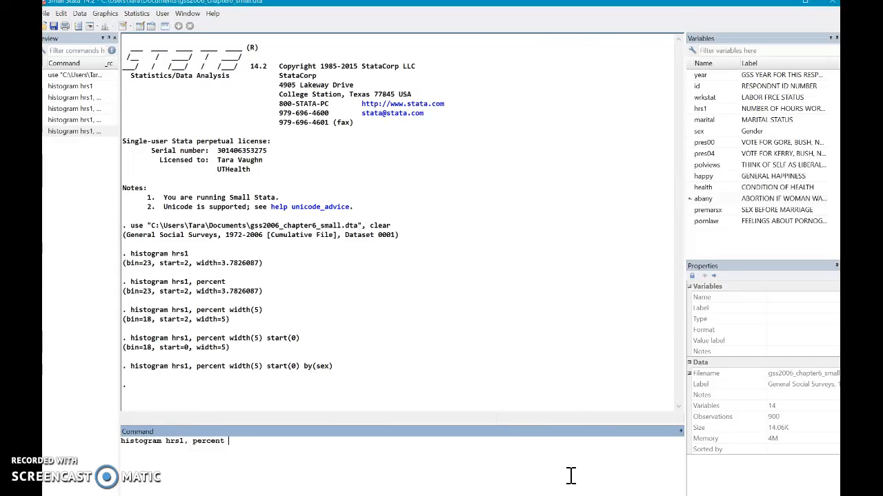
{"action": "type", "text": "a"}
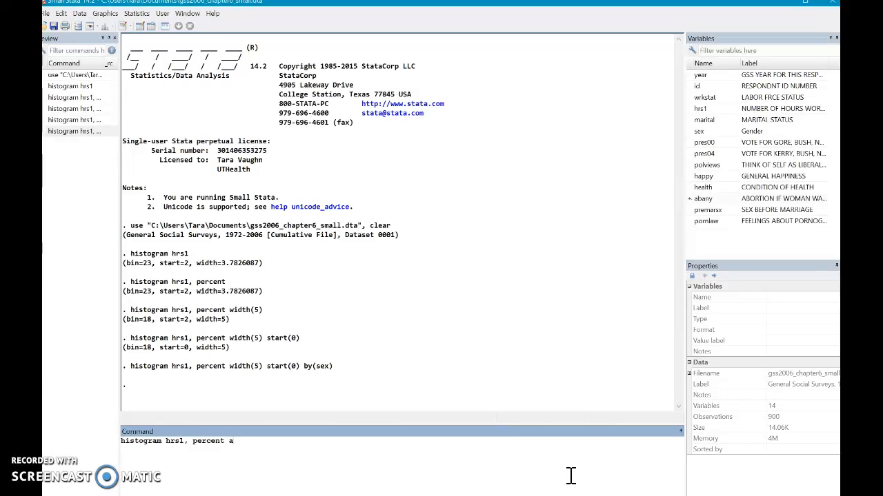
{"action": "key", "text": "Return"}
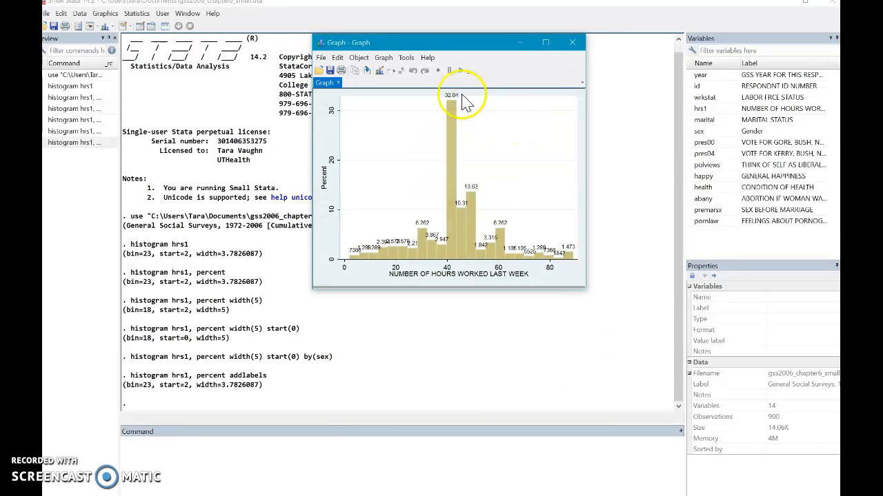
{"action": "left_click", "coordinate": [572, 42]}
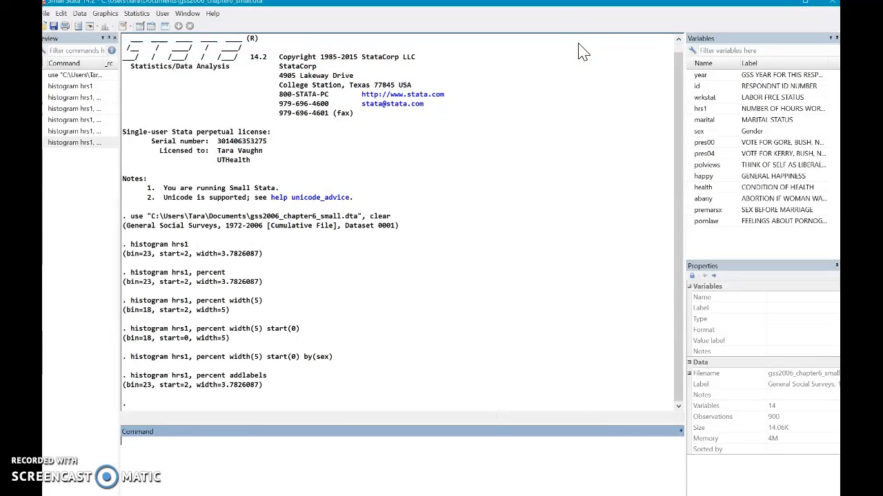
{"action": "mouse_move", "coordinate": [545, 163]}
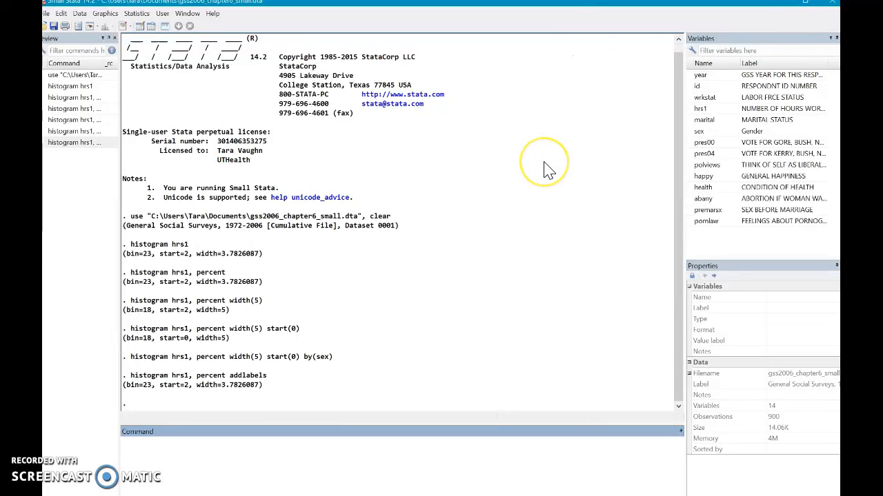